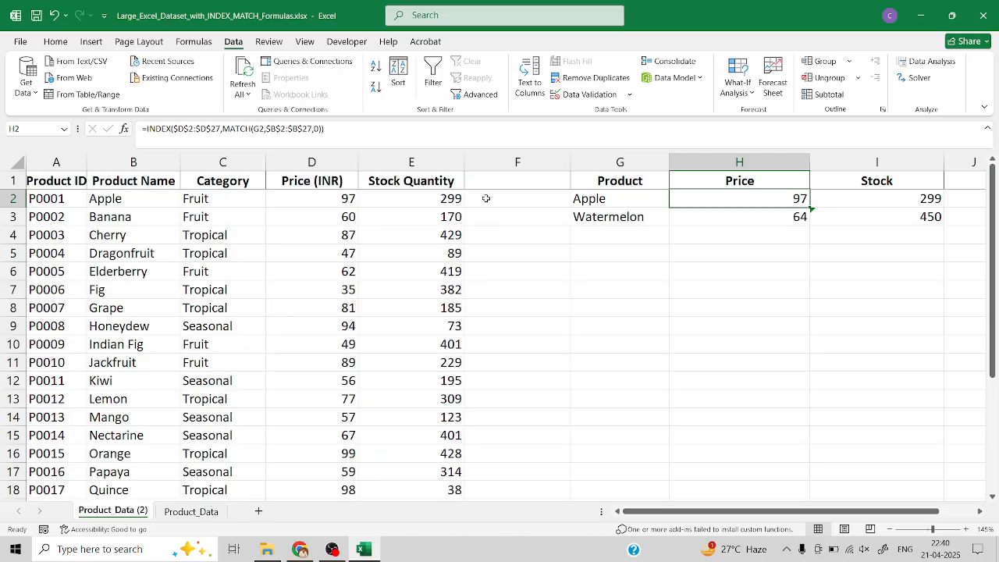
mouse_move(384, 248)
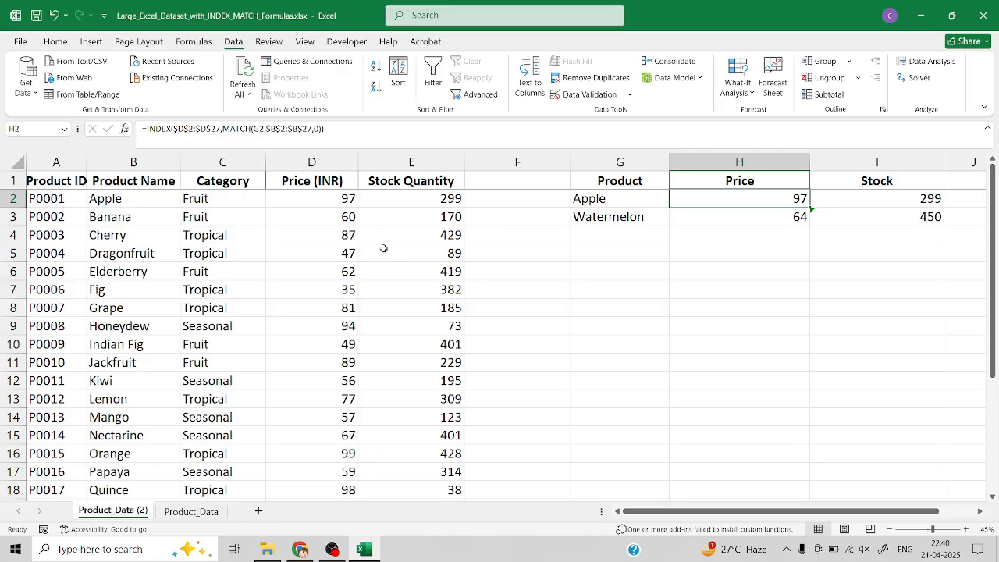
mouse_move(395, 198)
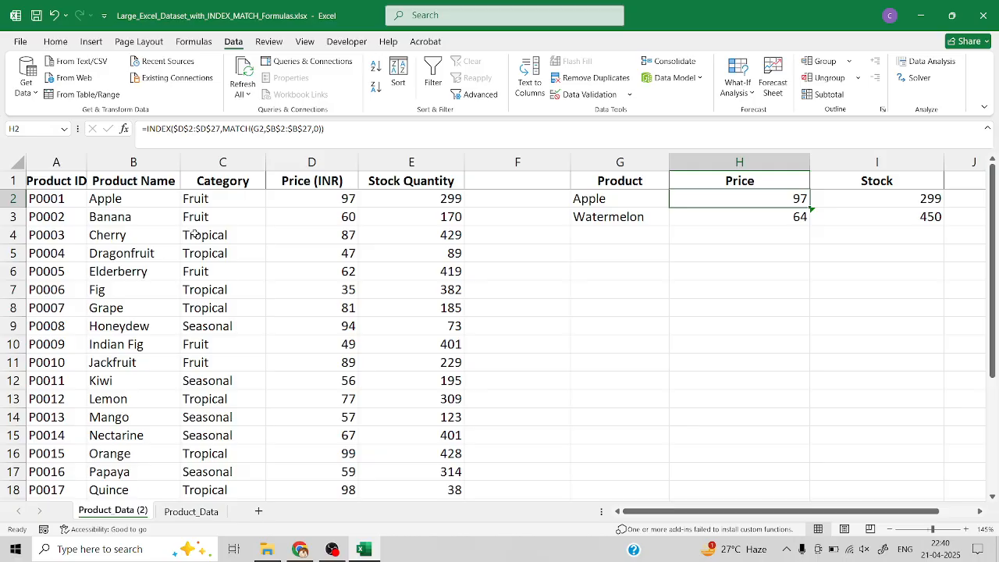
mouse_move(309, 204)
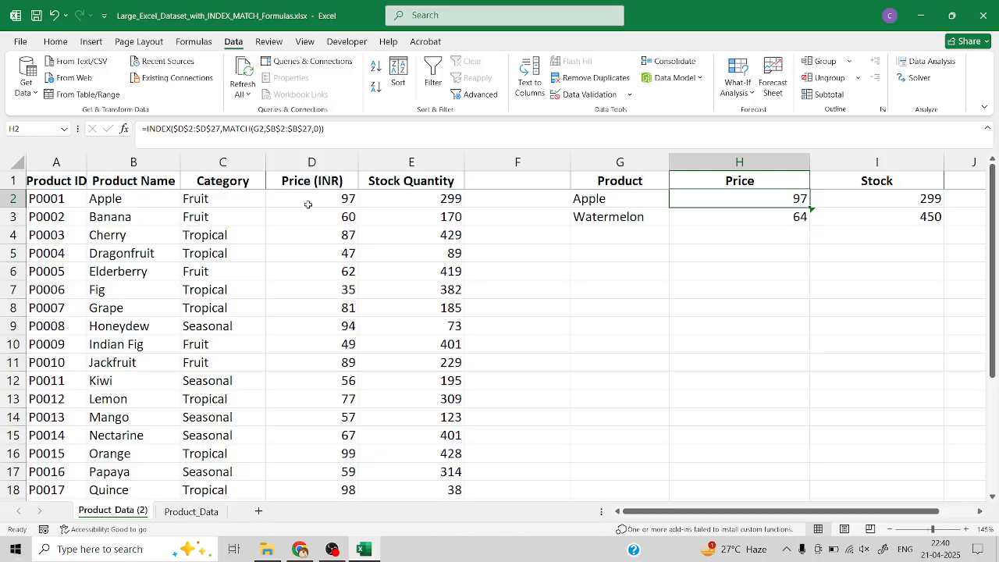
mouse_move(398, 199)
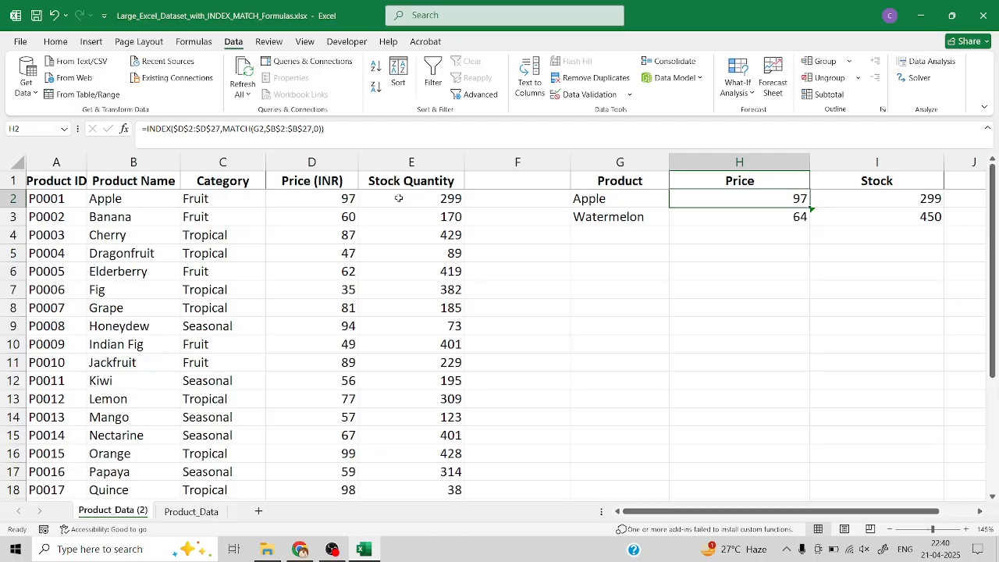
mouse_move(738, 215)
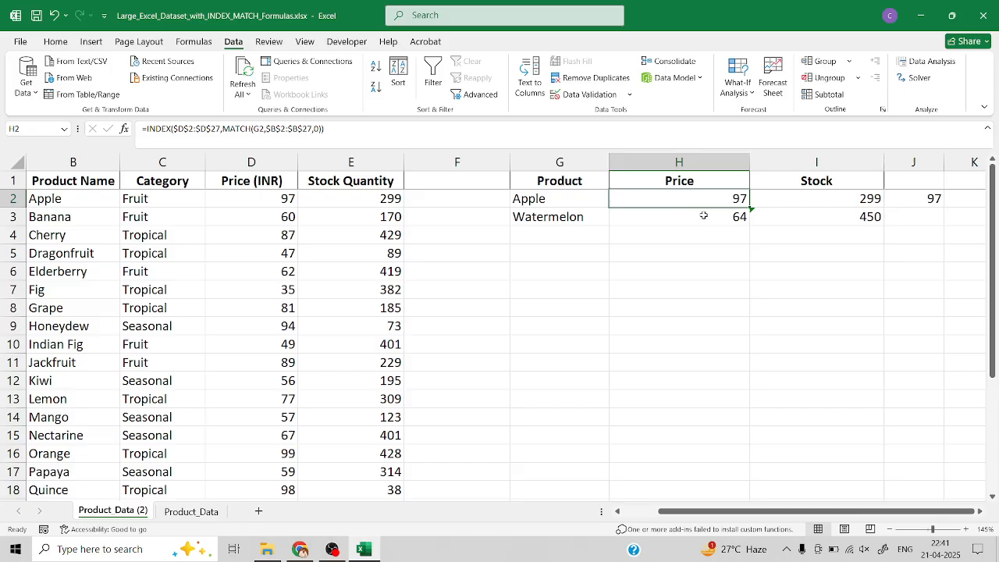
mouse_move(652, 209)
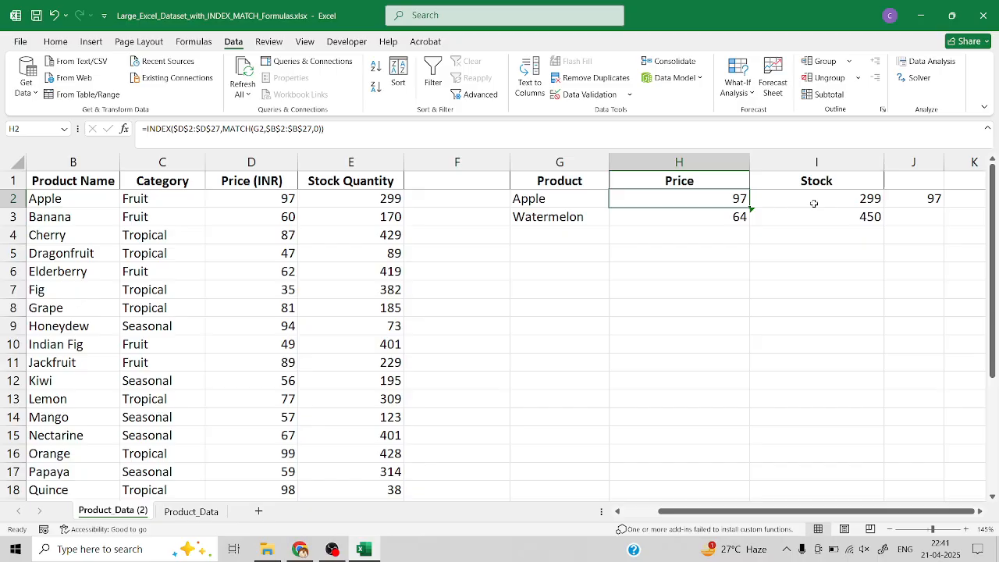
Select cell F1 as the target for the product drop-down.
left_click(559, 198)
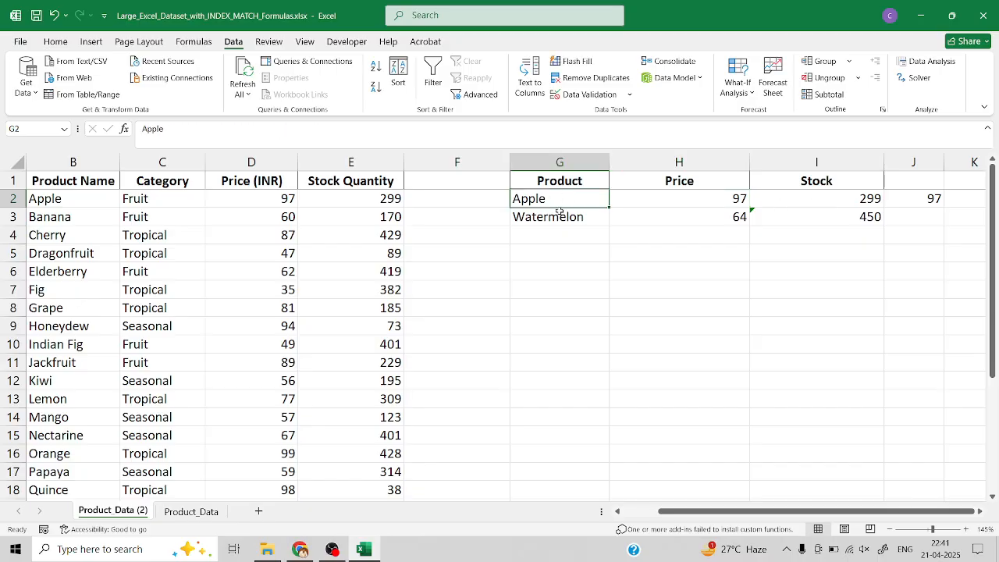
left_click(559, 234)
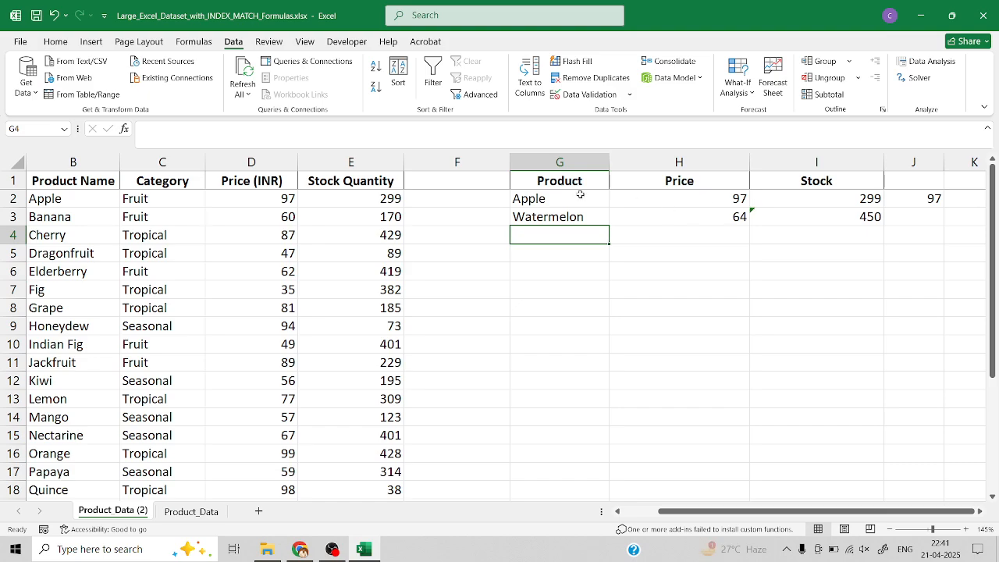
mouse_move(481, 184)
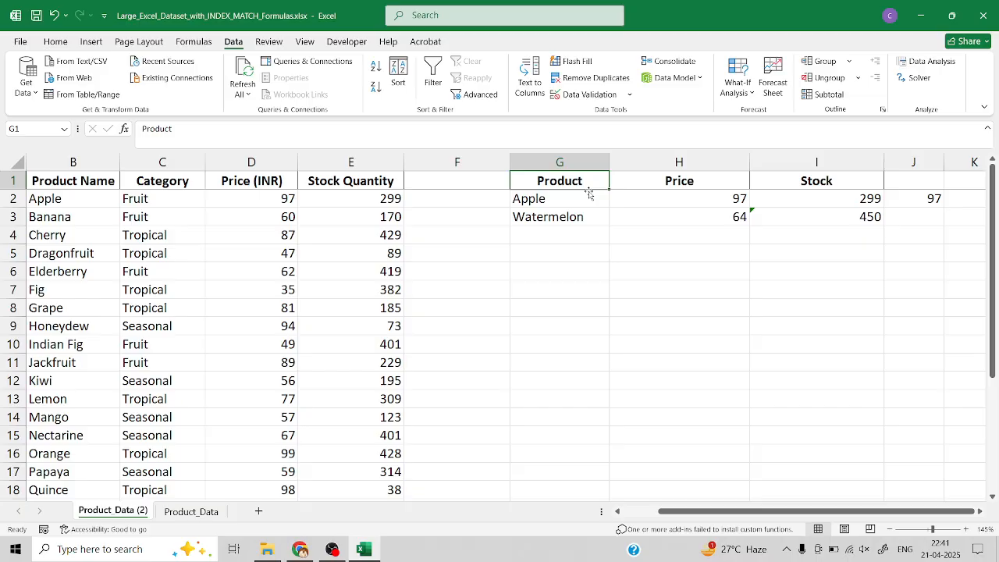
mouse_move(549, 180)
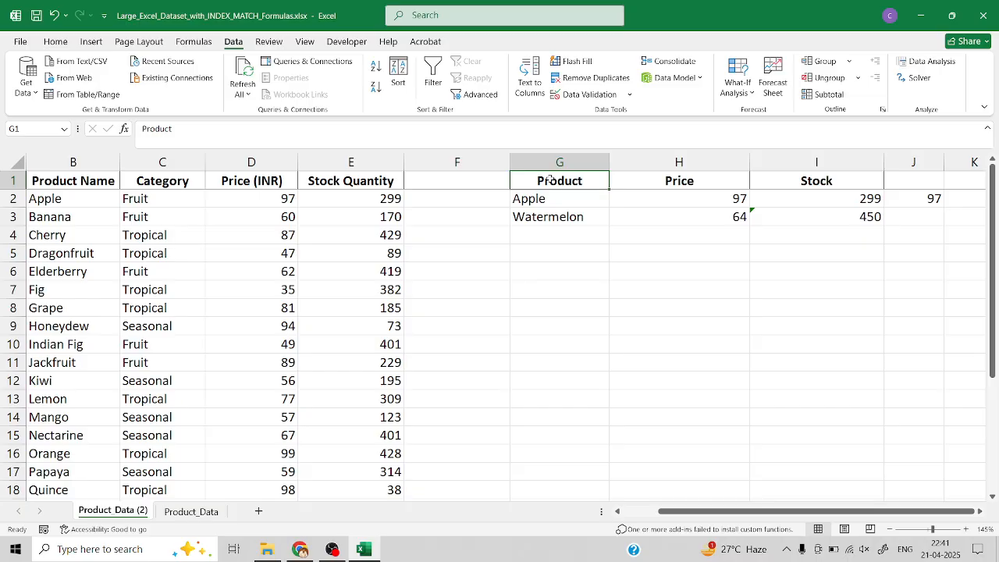
mouse_move(818, 195)
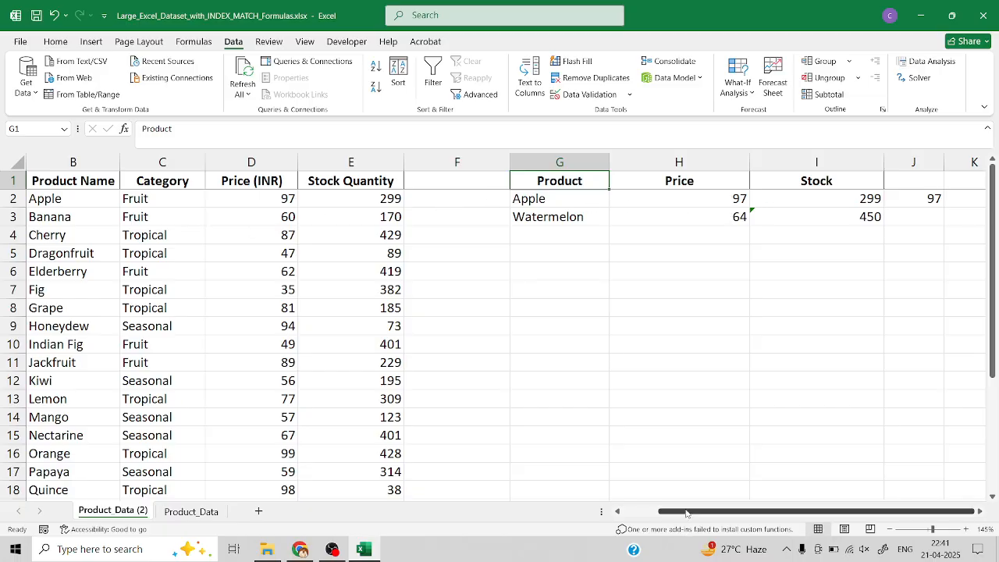
left_click(134, 161)
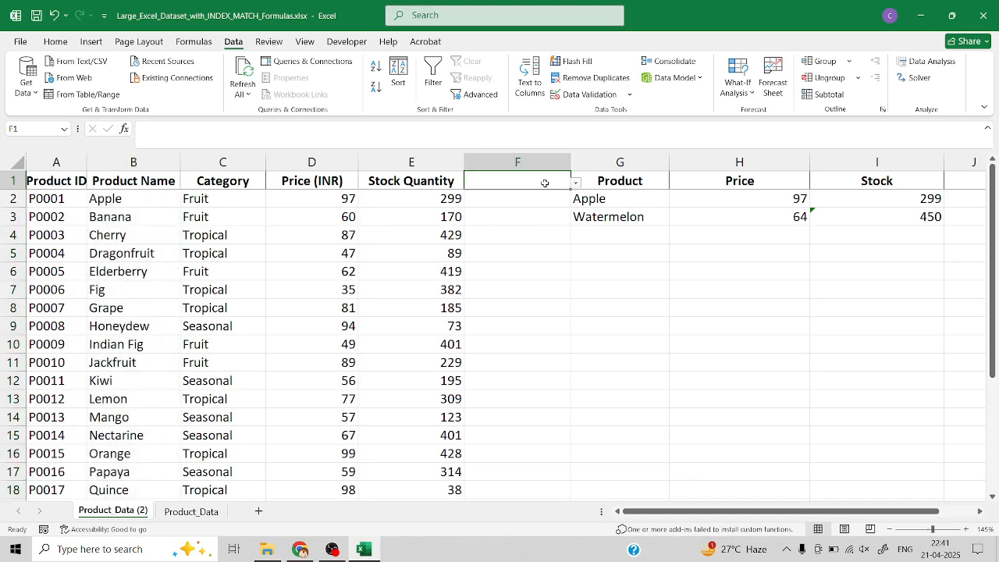
left_click(517, 198)
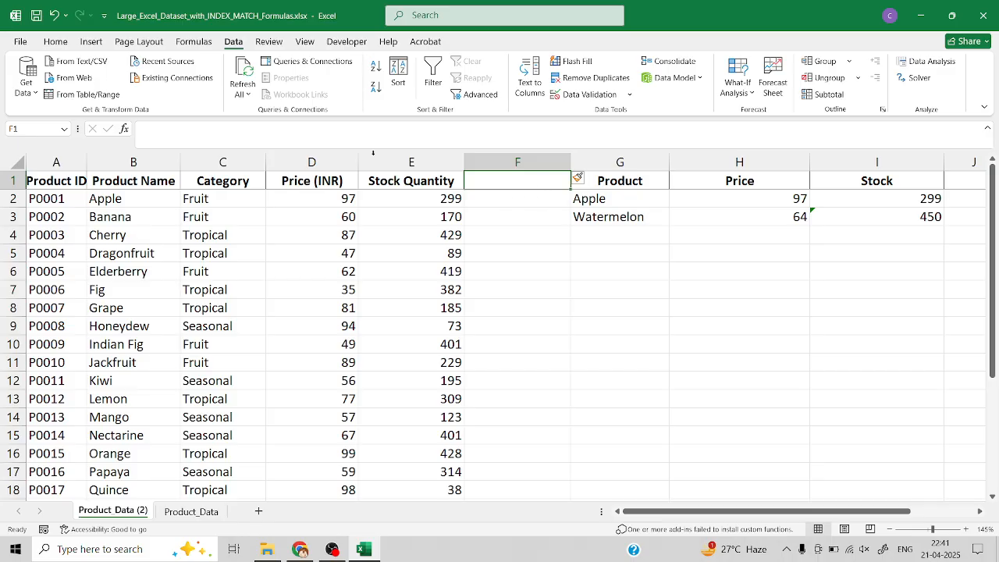
left_click(56, 41)
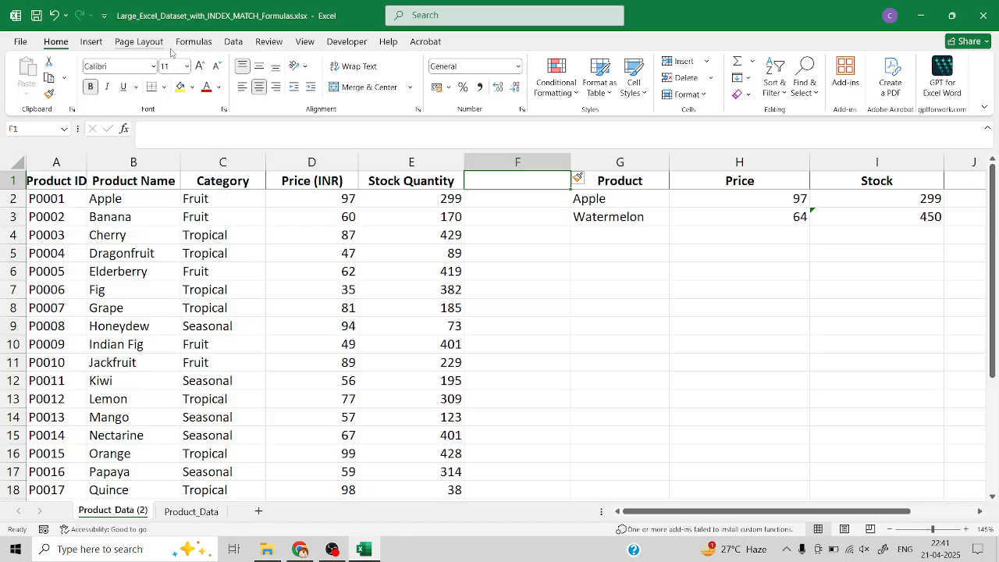
left_click(232, 40)
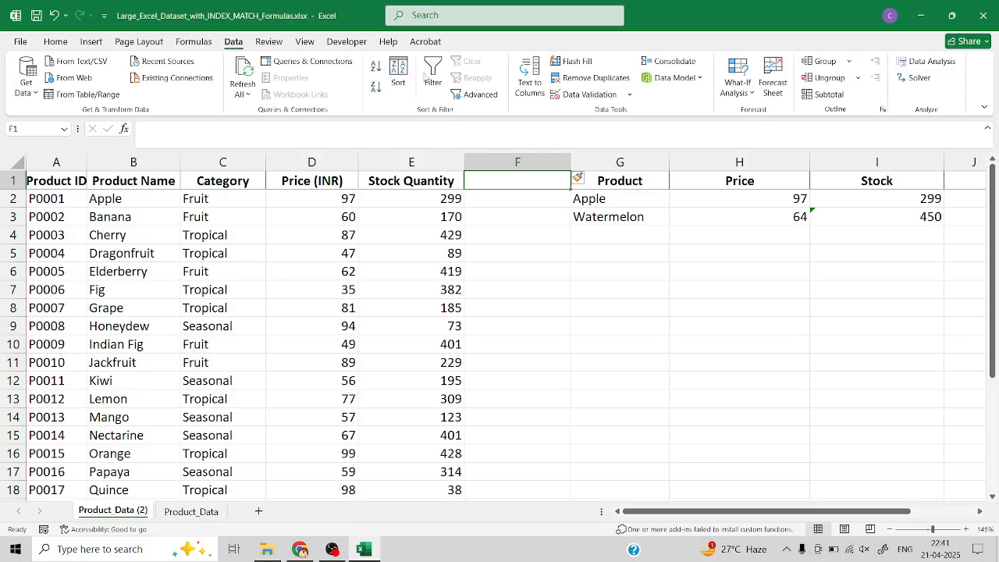
mouse_move(585, 93)
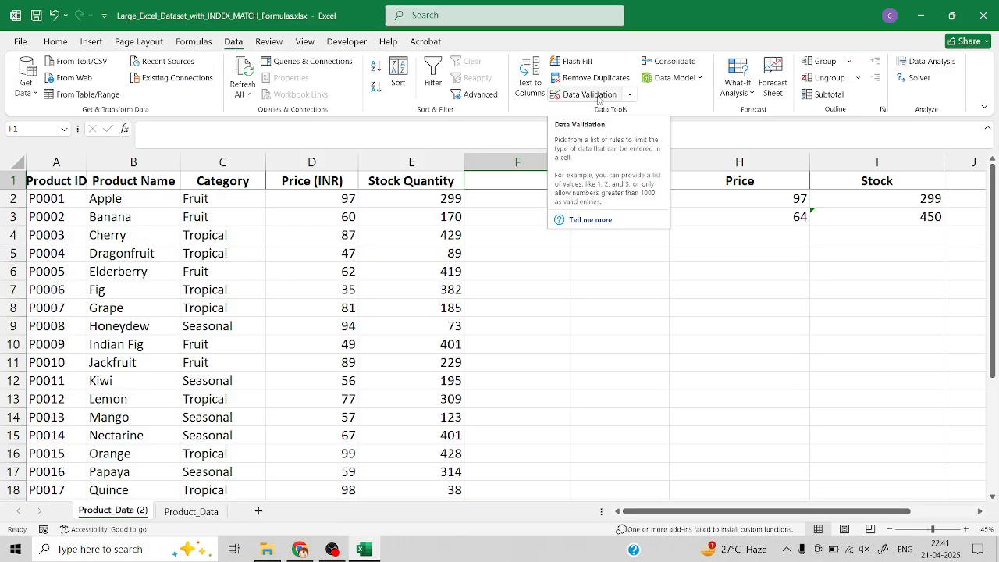
Apply list validation to F1 sourced from the product names =$B$2:$B$27.
left_click(586, 93)
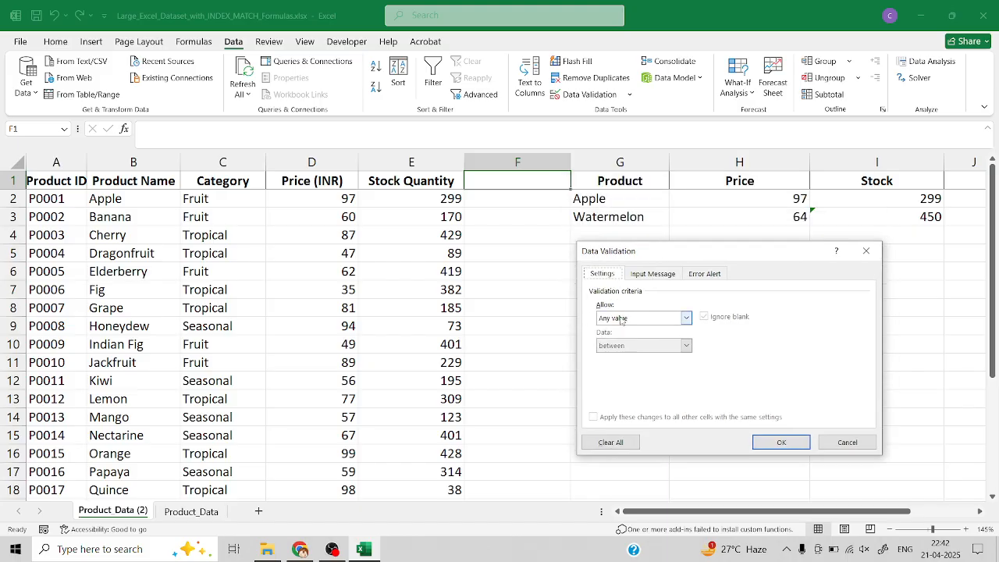
left_click(686, 318)
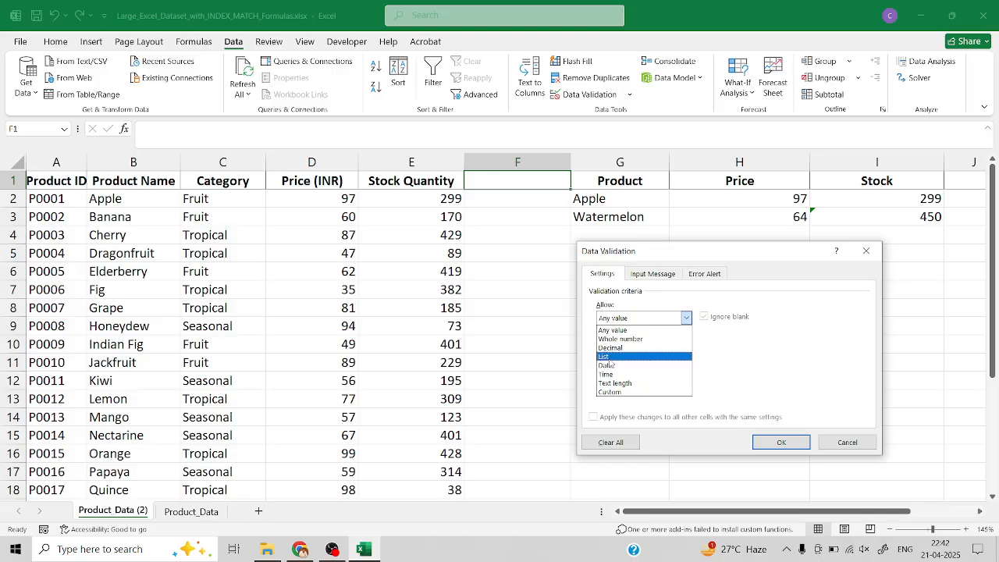
left_click(603, 356)
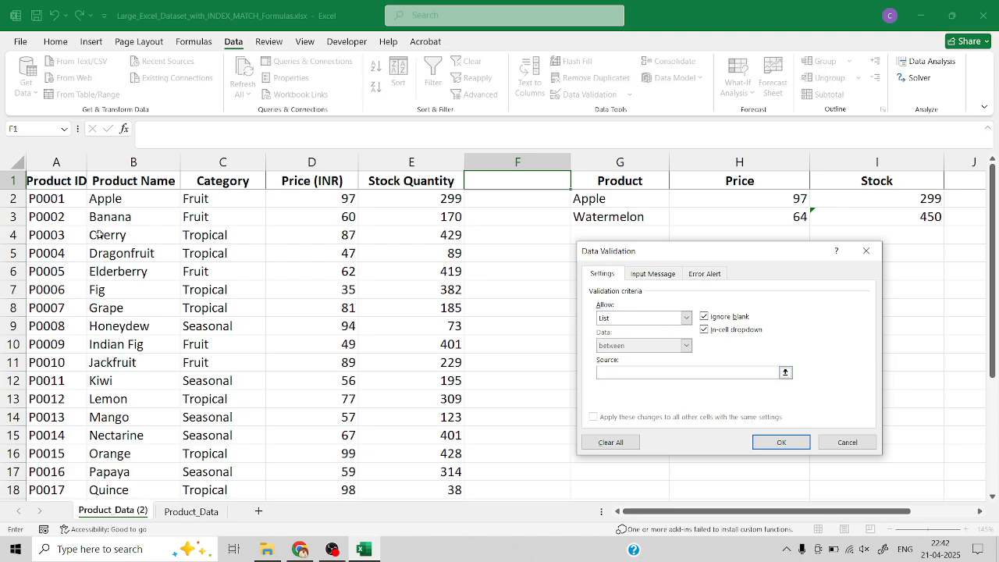
left_click(105, 198)
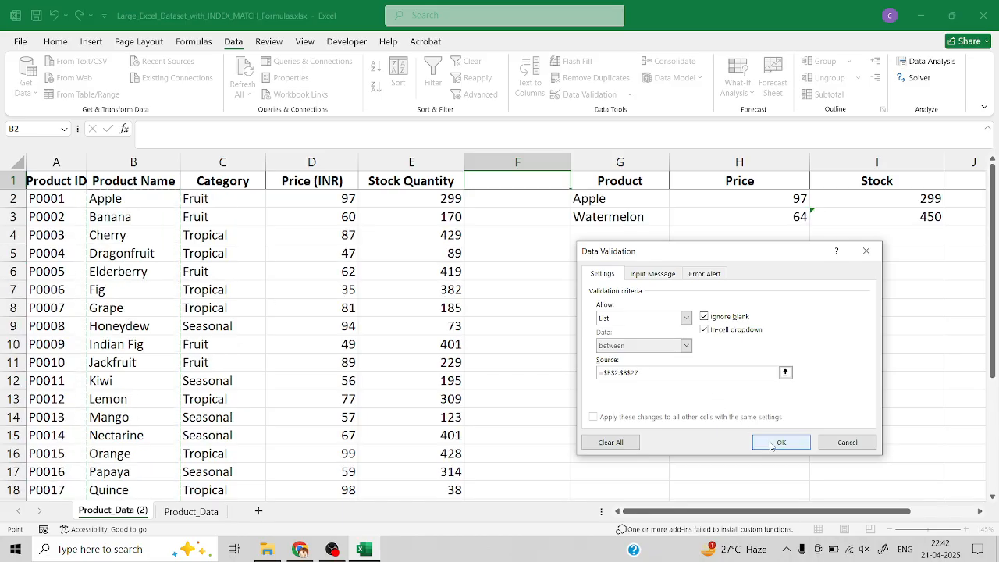
left_click(780, 442)
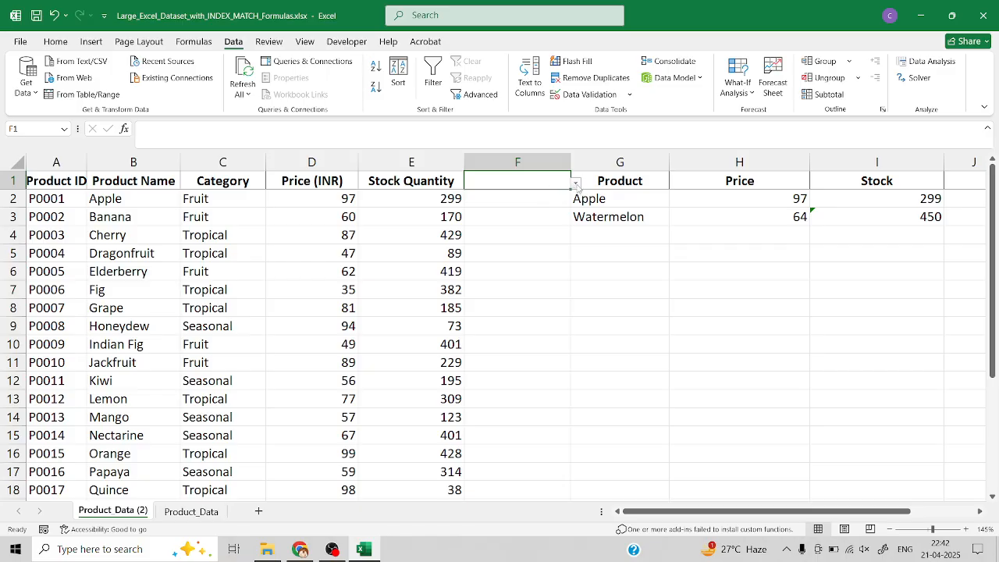
Pick Banana then Elderberry from the F1 drop-down and glance at H2's price formula.
left_click(574, 183)
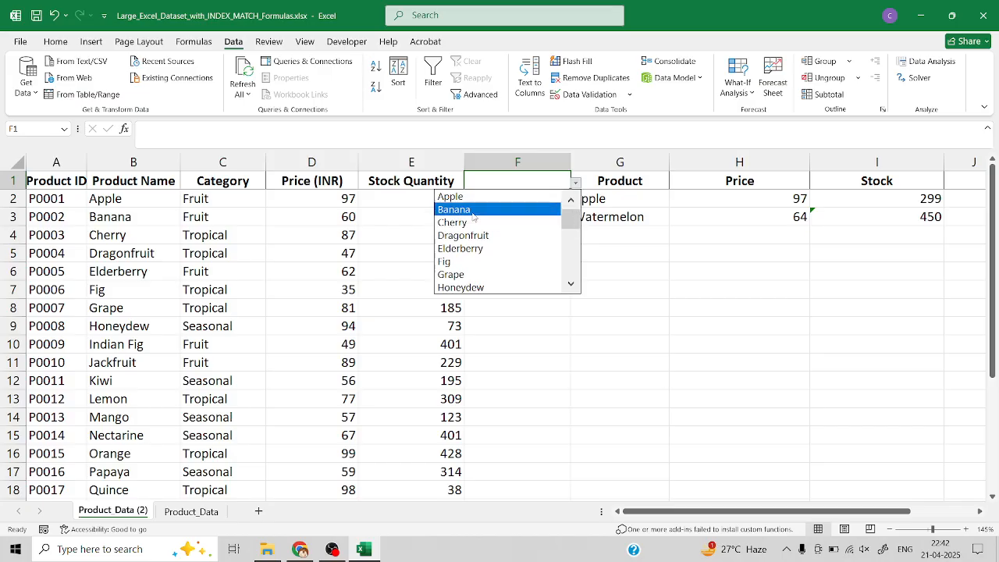
left_click(452, 209)
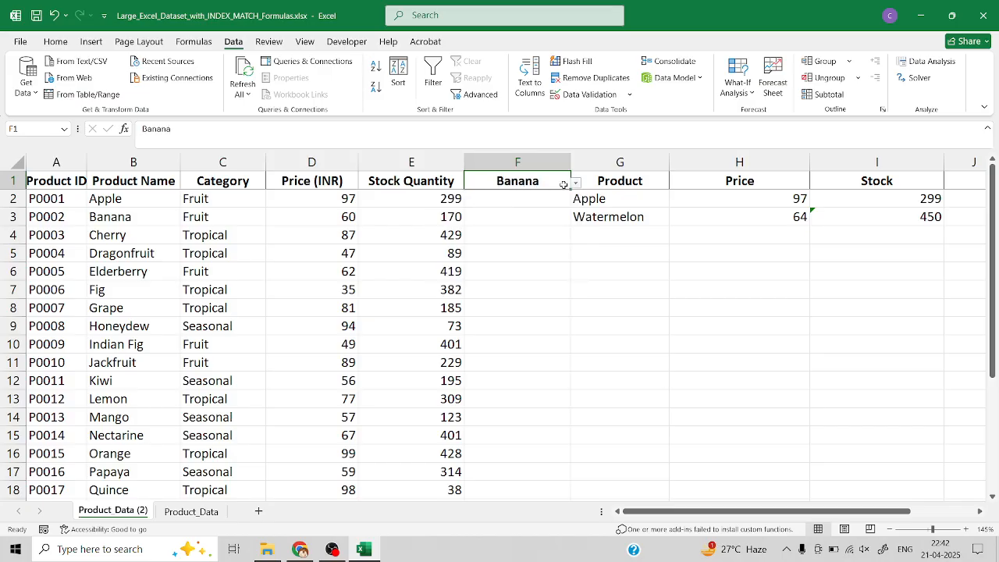
left_click(574, 183)
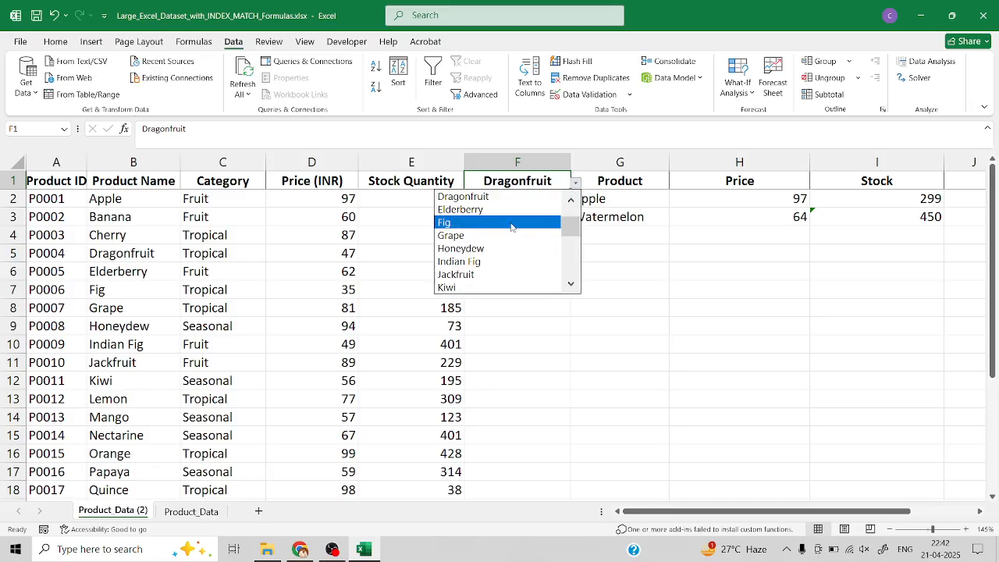
left_click(460, 209)
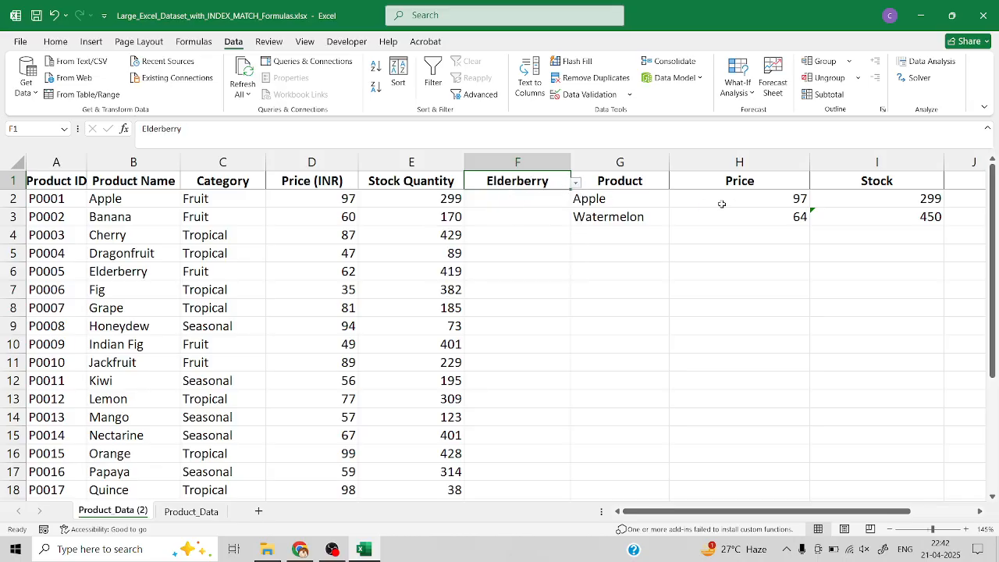
left_click(740, 198)
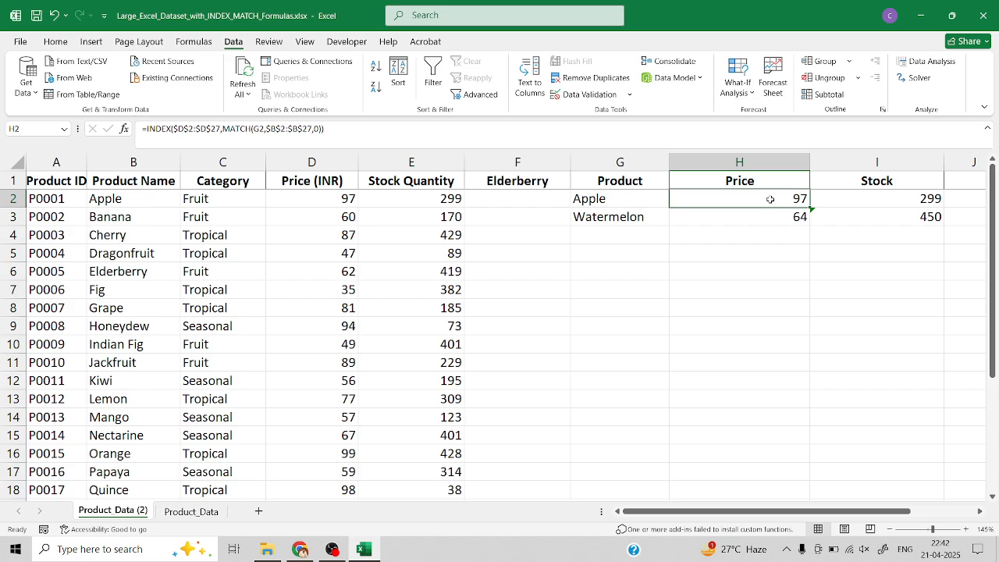
Review the existing INDEX/MATCH price formula in H2 and the product name in G2.
left_click(134, 161)
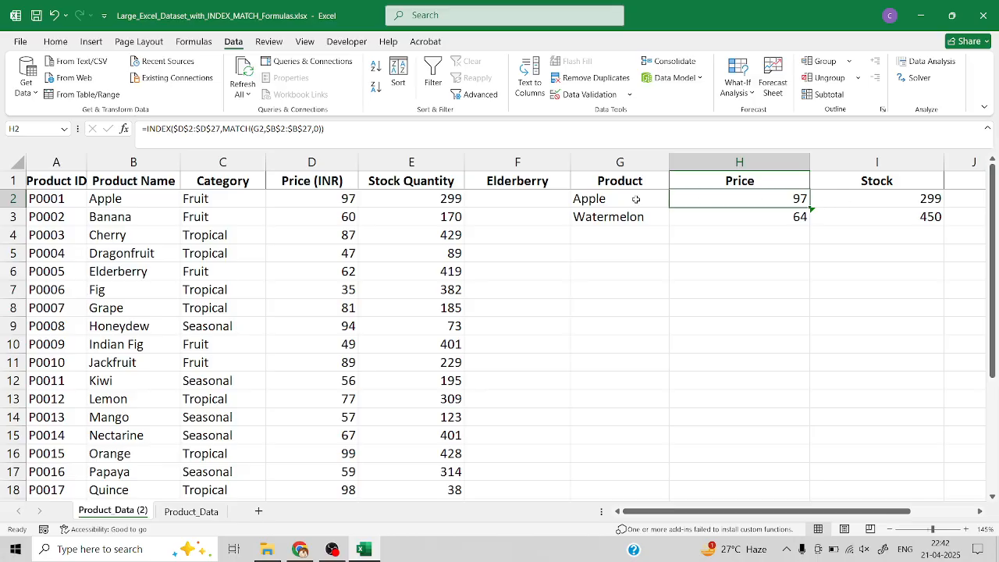
left_click(619, 199)
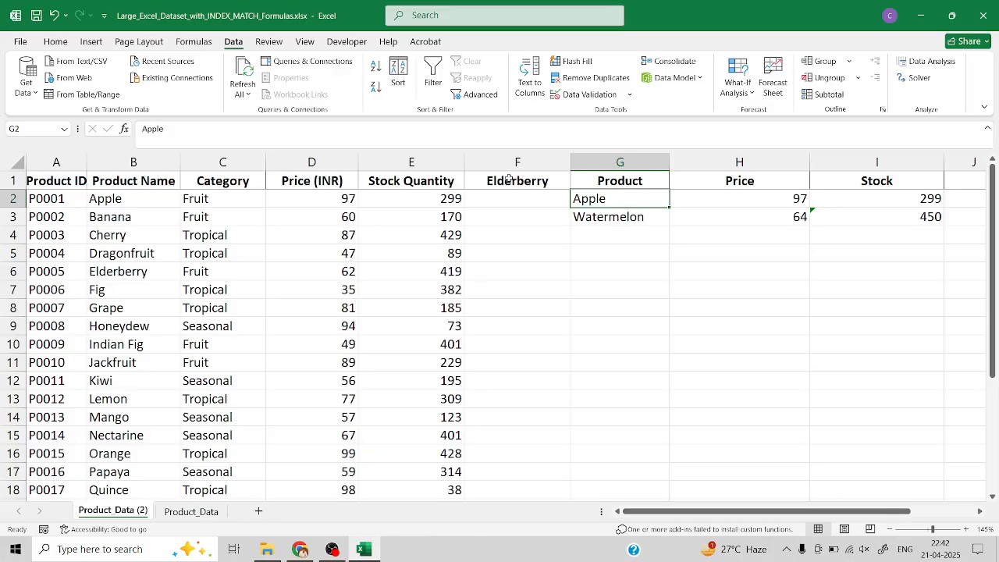
mouse_move(532, 184)
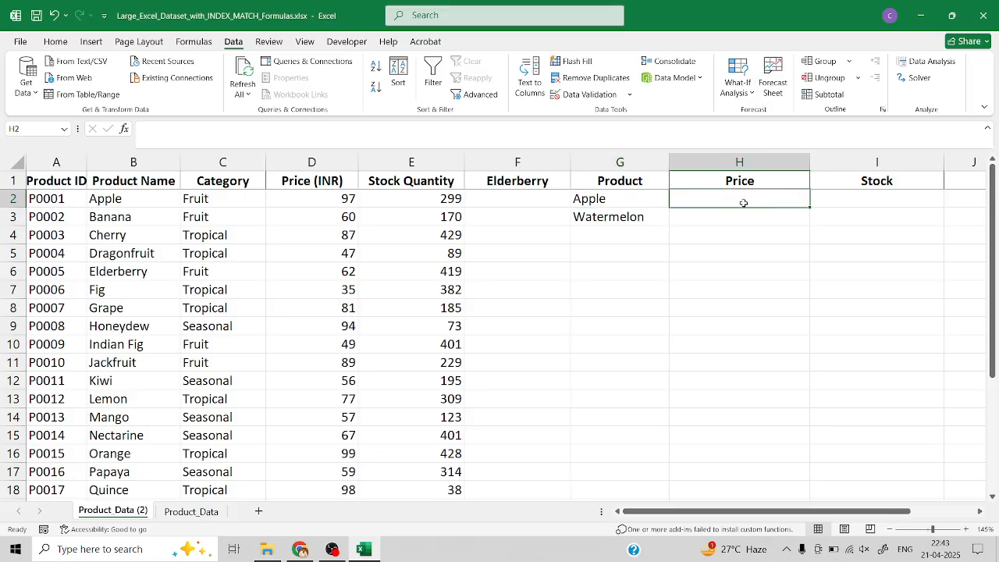
Enter =INDEX(D2:D27,MATCH(F1,B2:B27,0)) in H2, returning Elderberry's price of 62.
type("=inde")
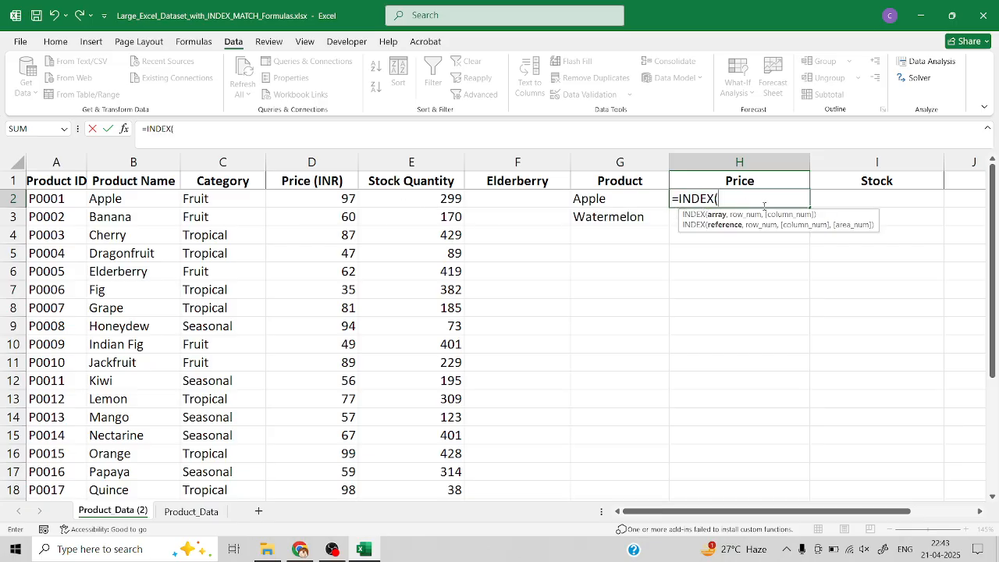
left_click(312, 198)
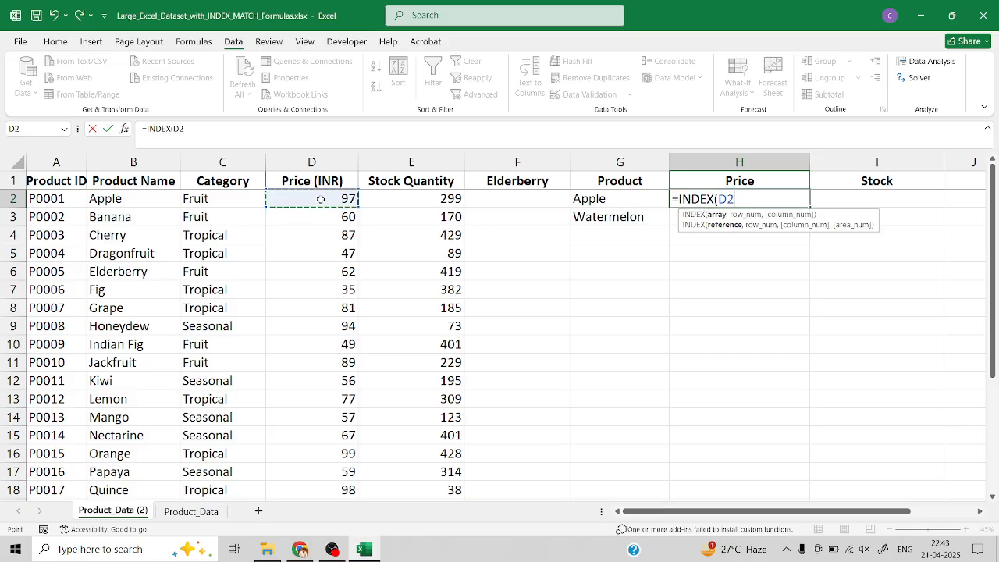
left_click_drag(312, 198, 312, 490)
type(":D27,")
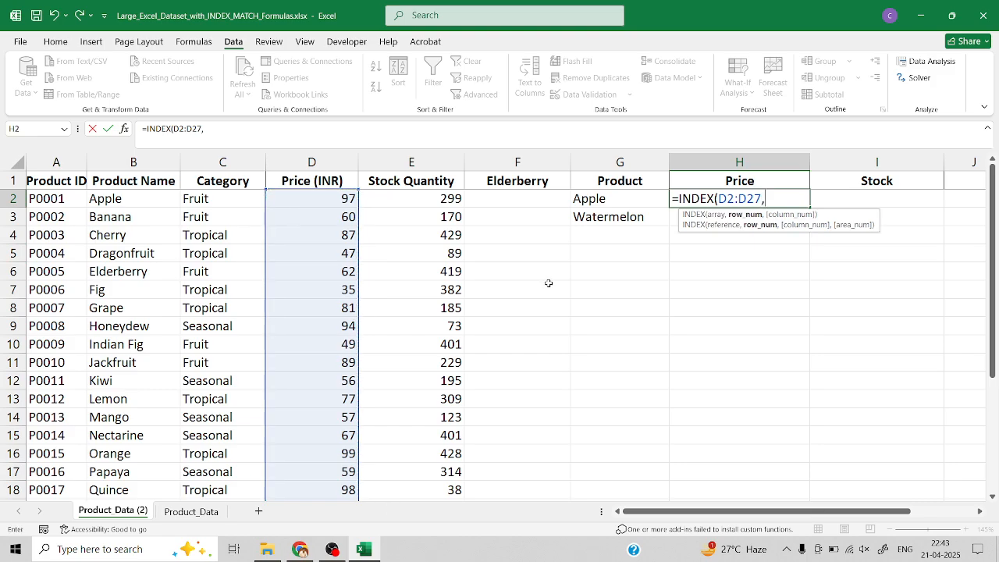
mouse_move(746, 242)
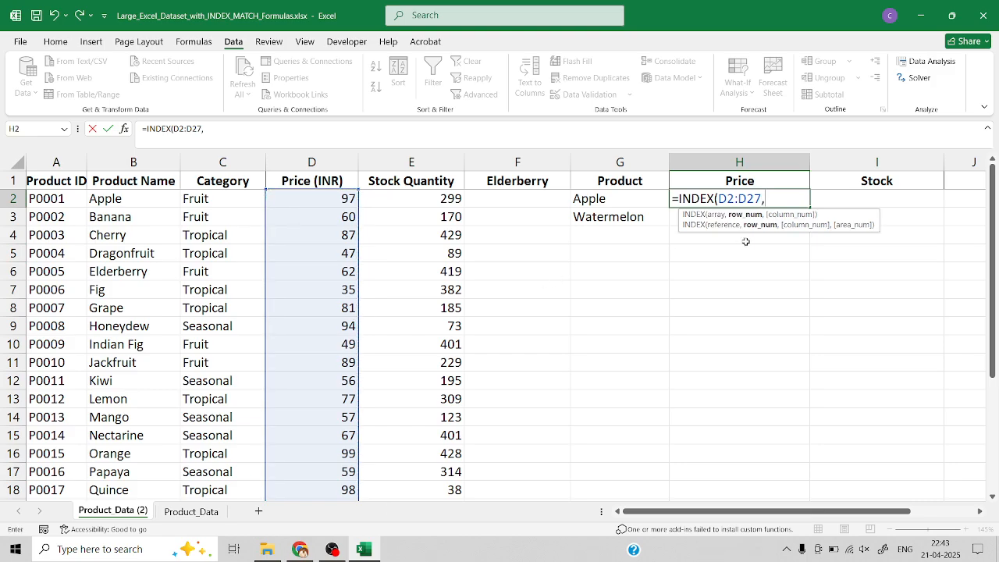
type("match")
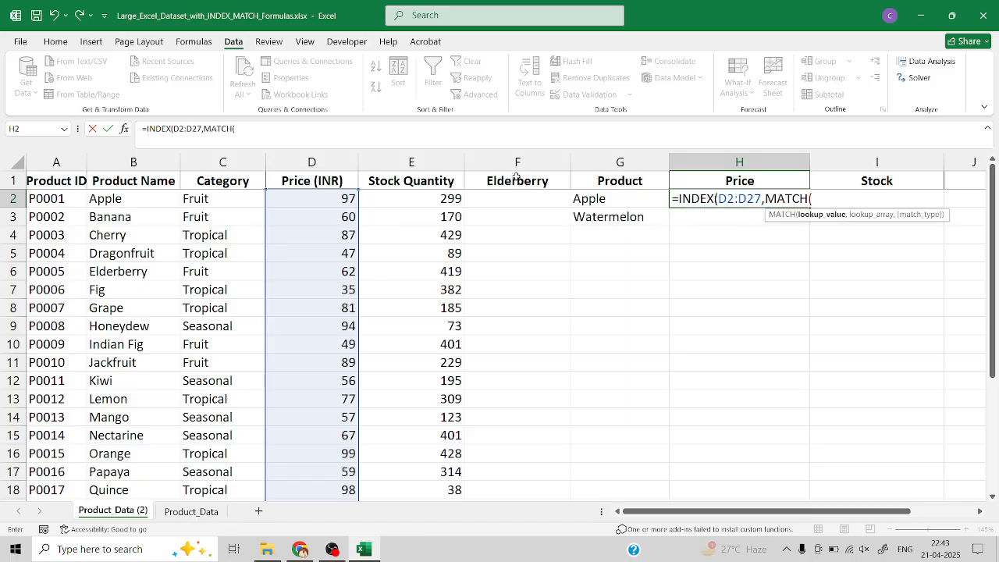
left_click(517, 181)
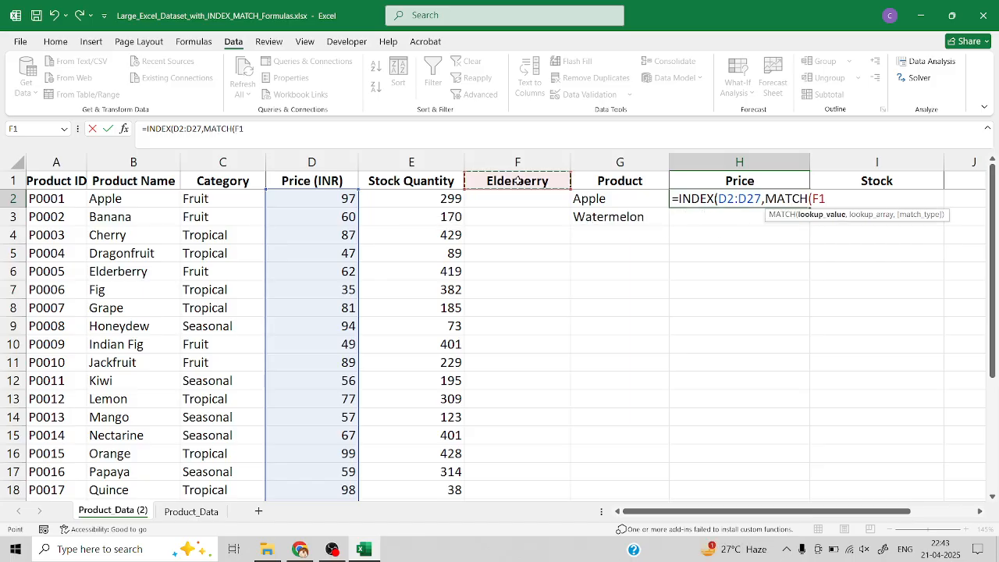
type(",")
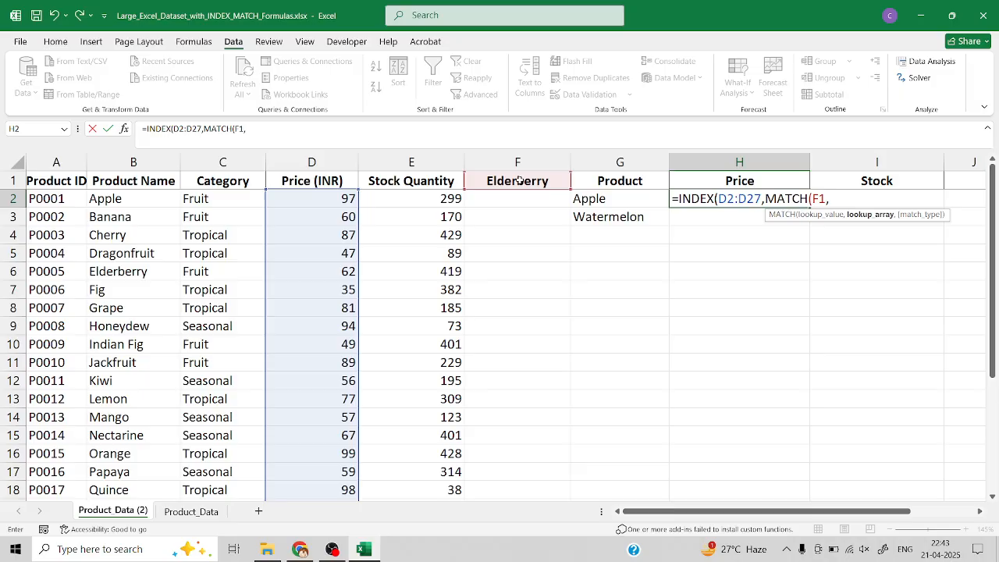
left_click(132, 199)
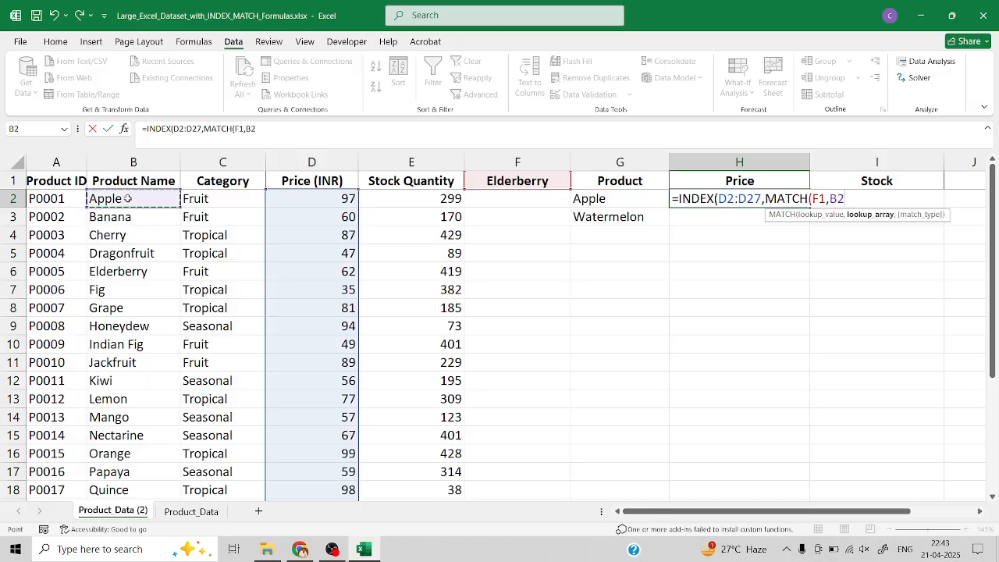
left_click_drag(133, 198, 132, 490)
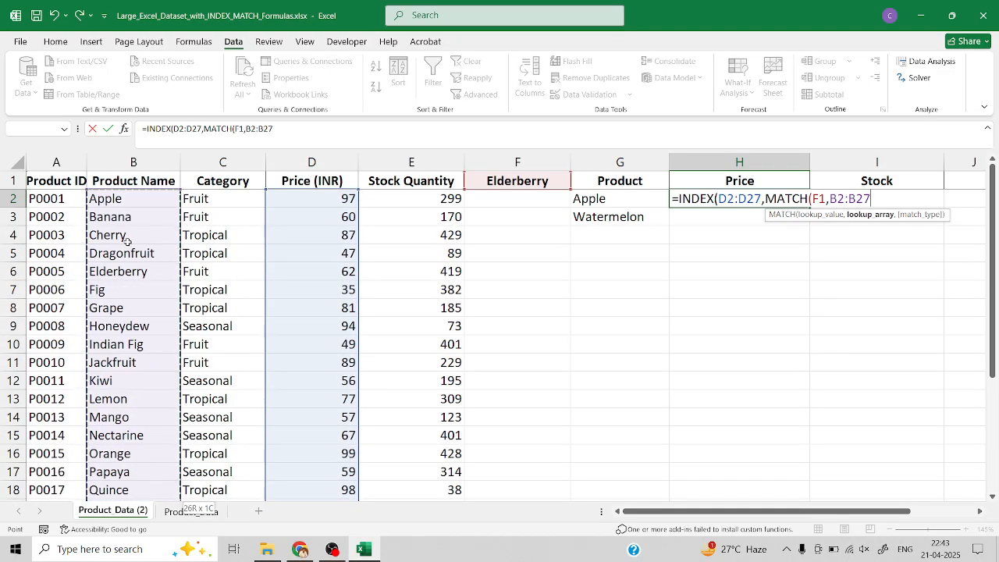
type(",")
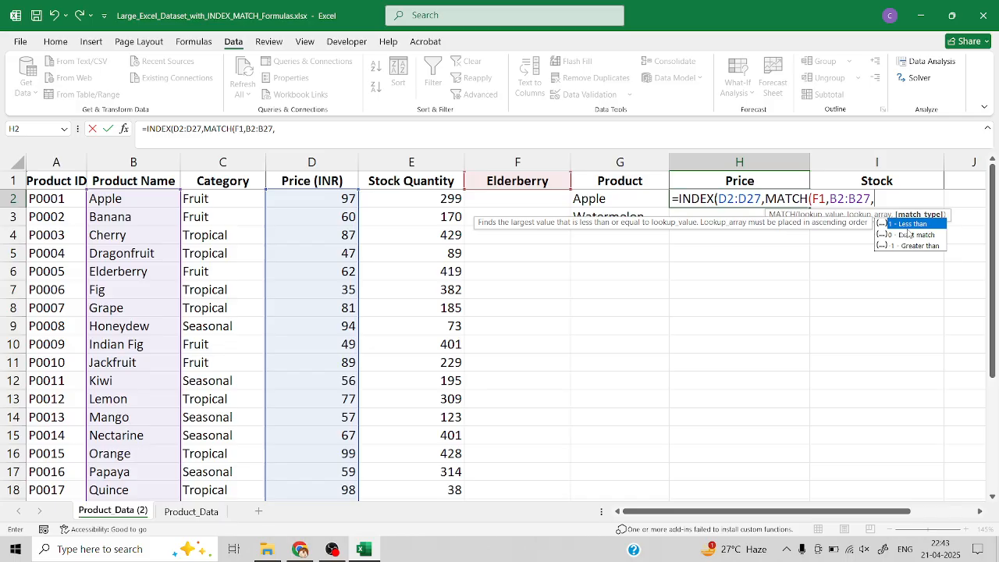
type("0")
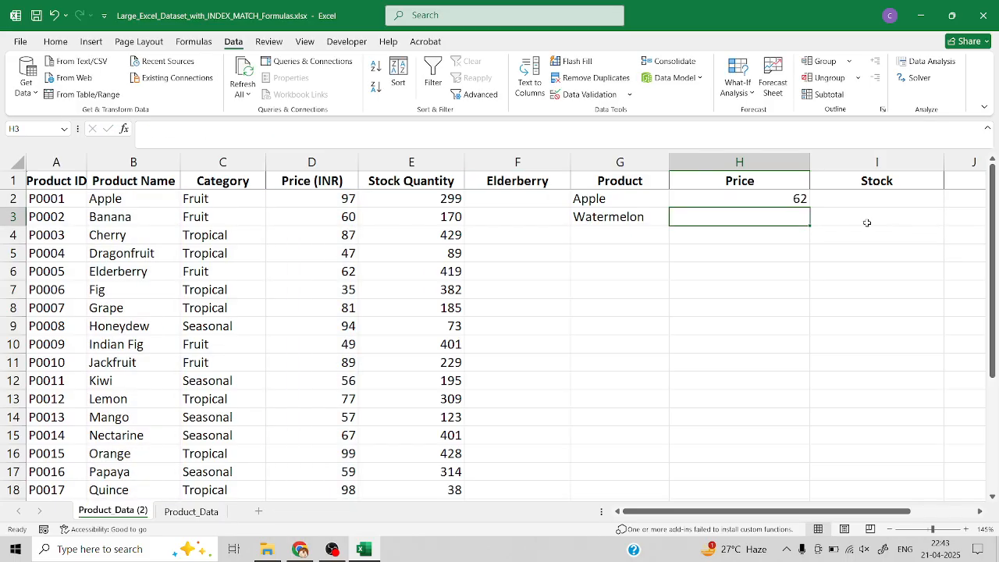
left_click(739, 199)
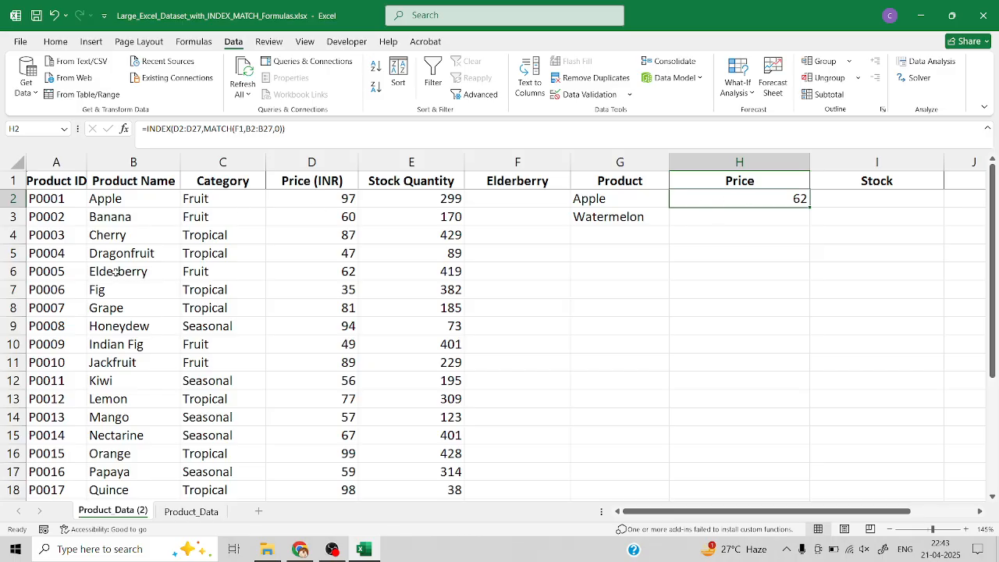
Test the price lookup by choosing Kiwi and other fruits in F1, ending on Papaya at 59.
left_click(312, 271)
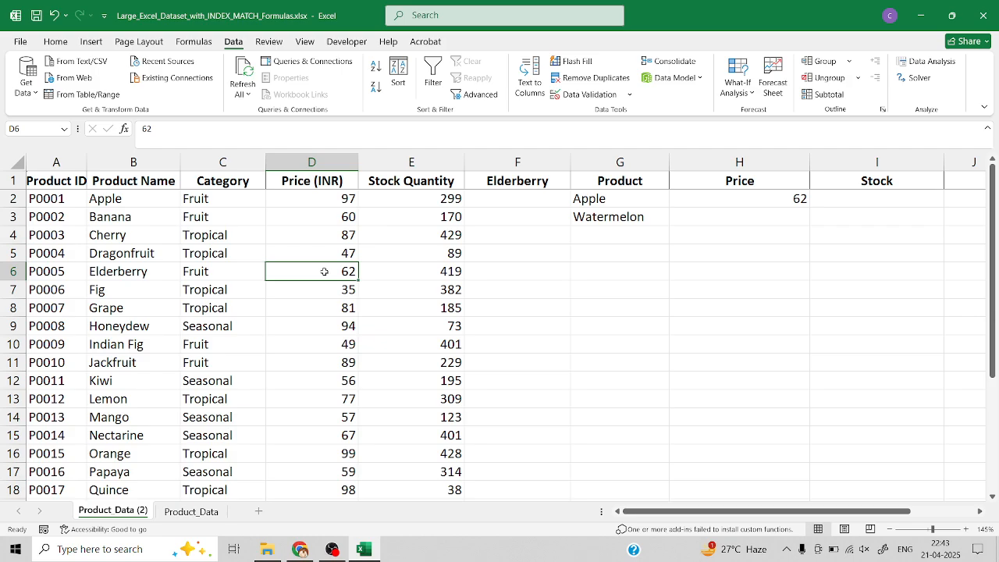
left_click(517, 181)
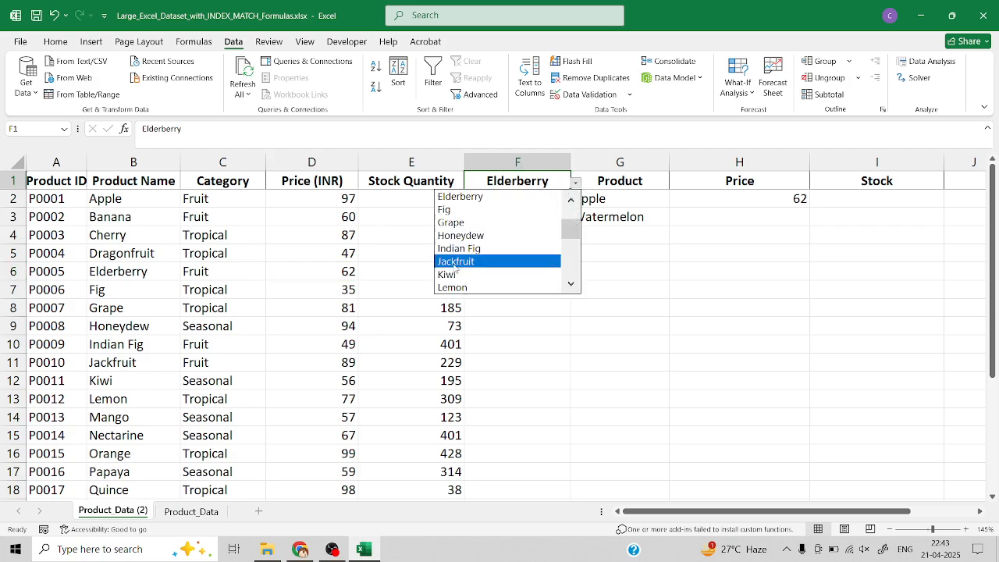
left_click(447, 274)
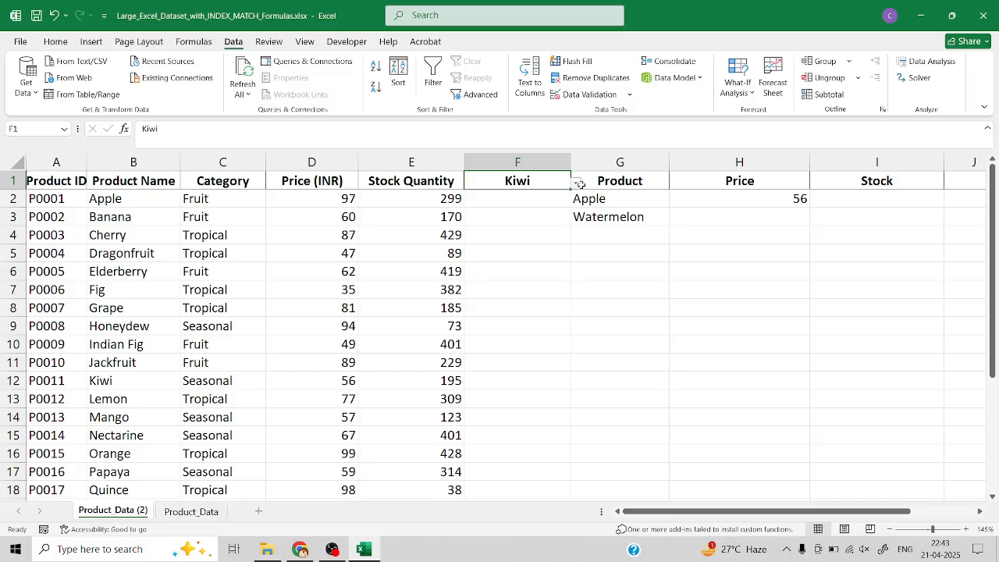
left_click(574, 181)
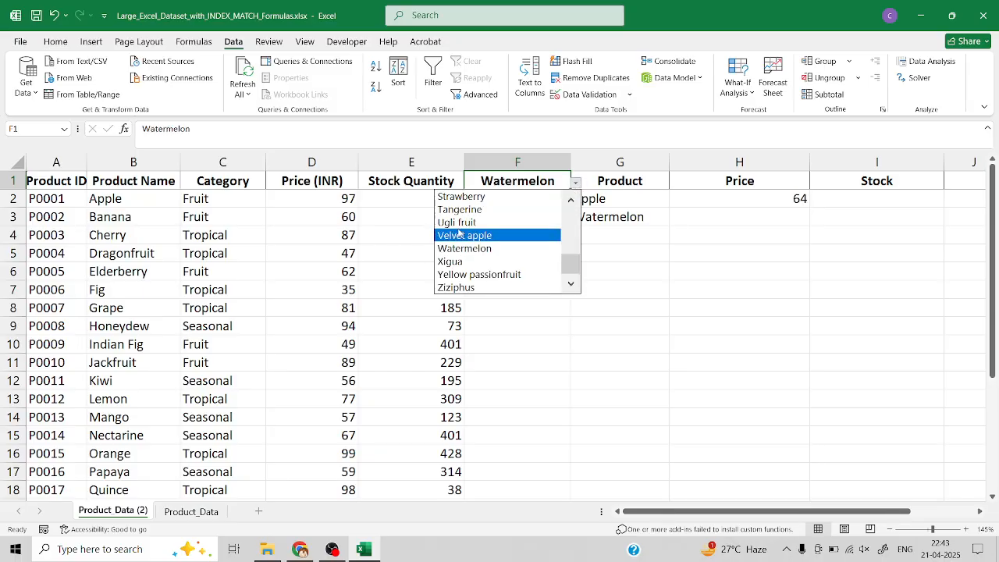
left_click(456, 221)
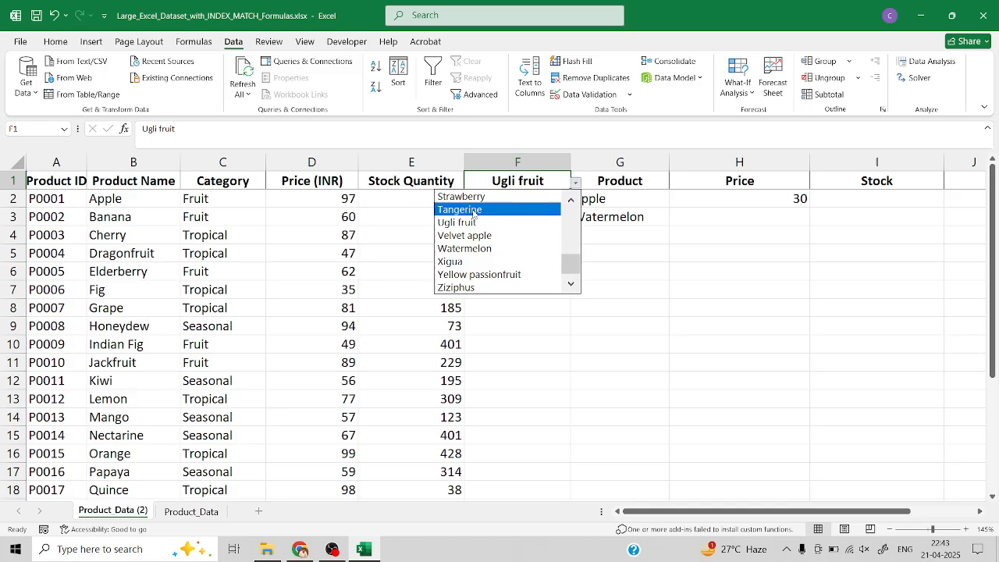
left_click(459, 209)
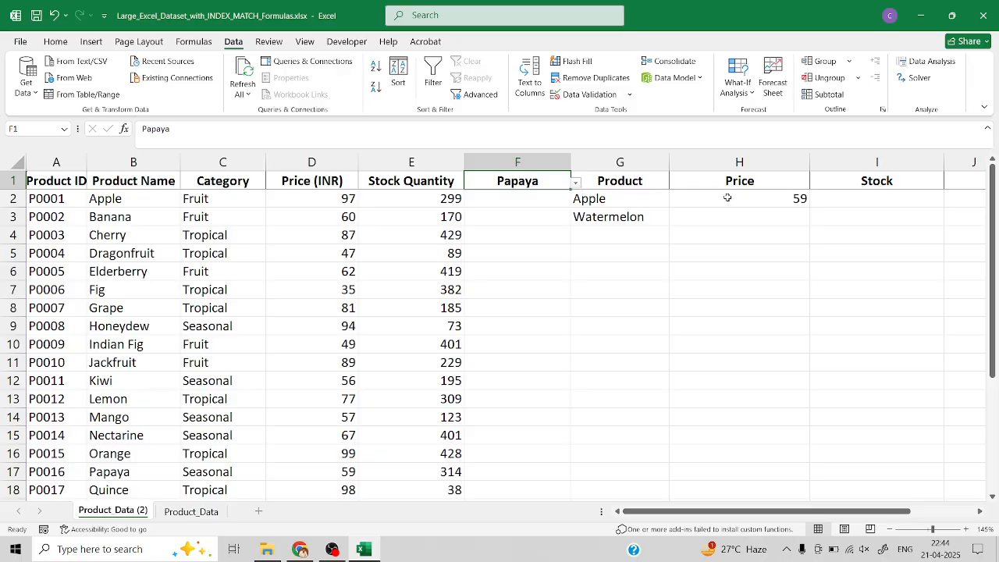
mouse_move(727, 197)
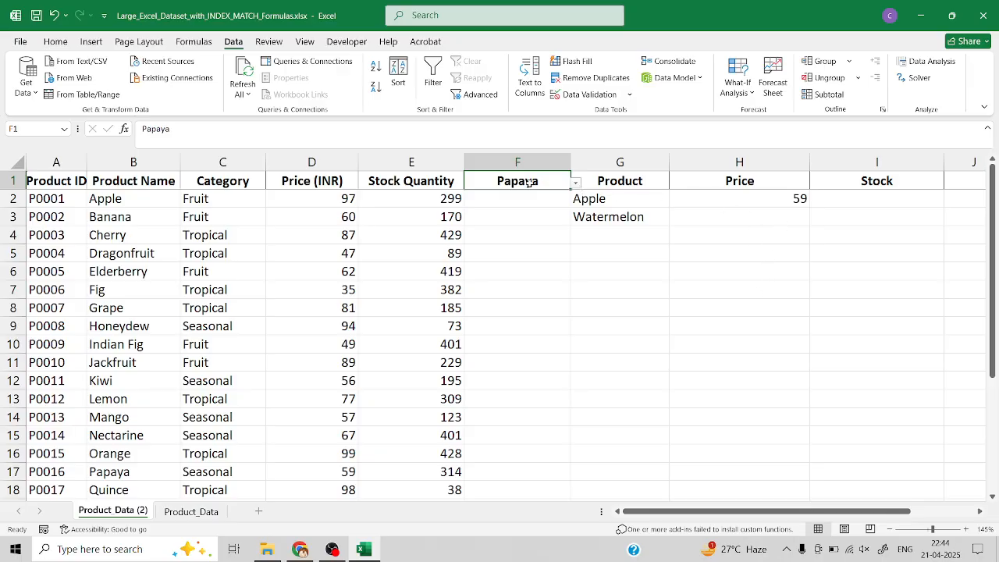
left_click(738, 198)
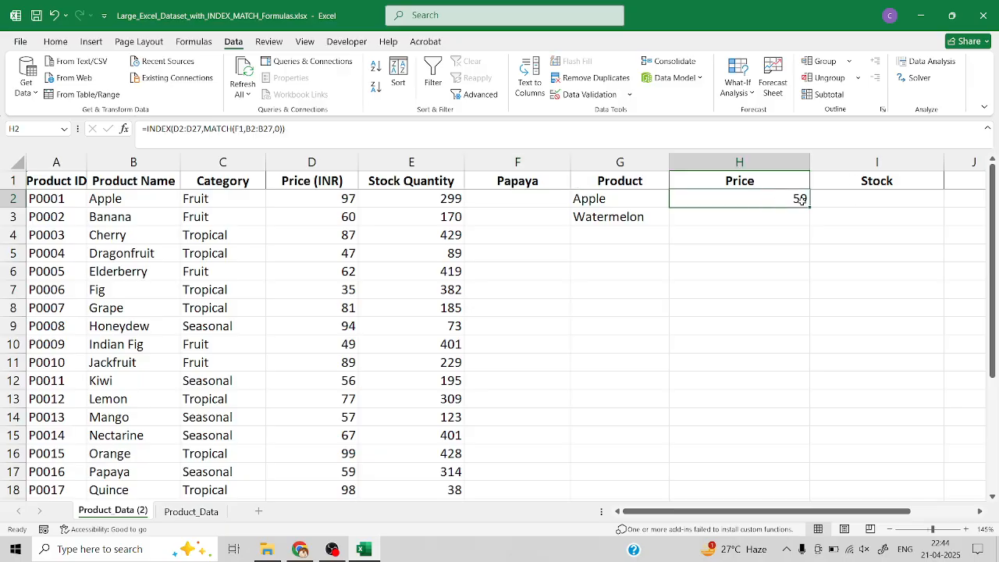
Add an INDEX/MATCH stock lookup in I2 and switch F1 to Quince, showing 98 and 38.
left_click(877, 198)
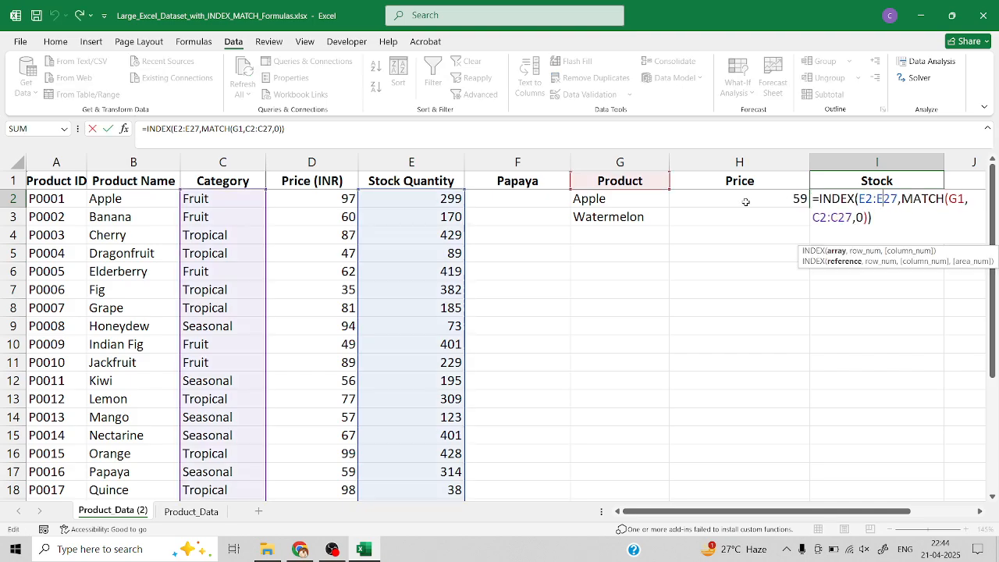
left_click(517, 198)
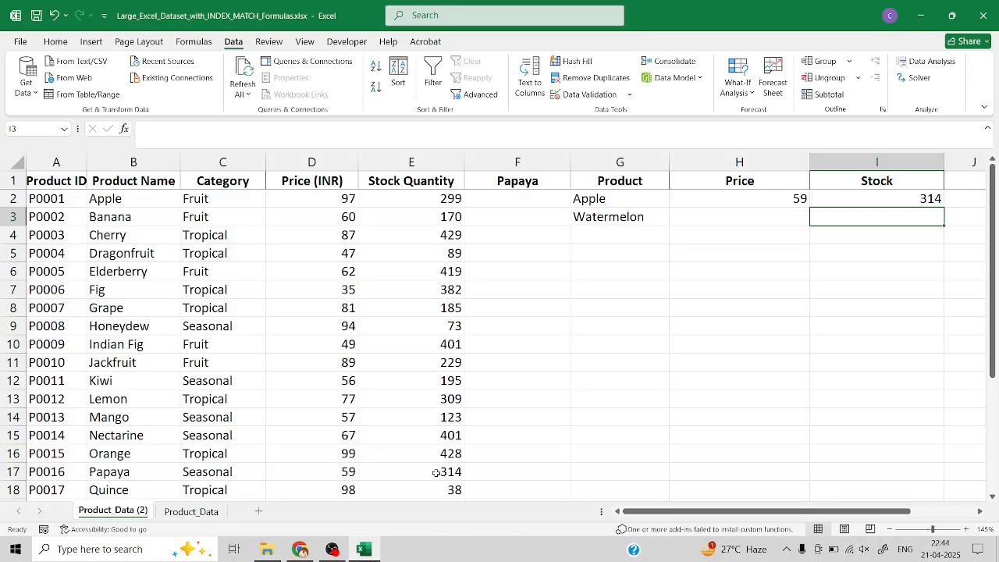
left_click(739, 198)
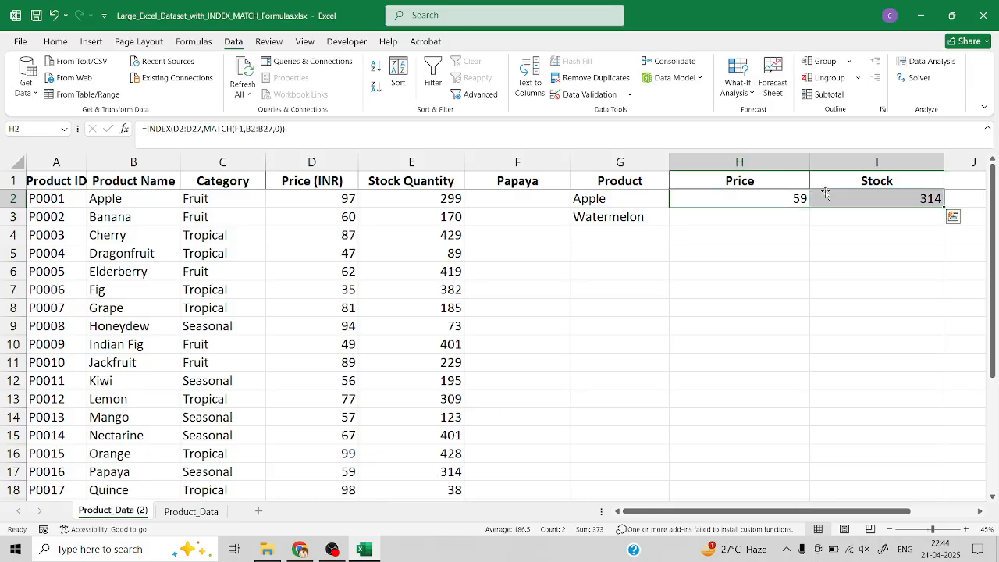
left_click(517, 181)
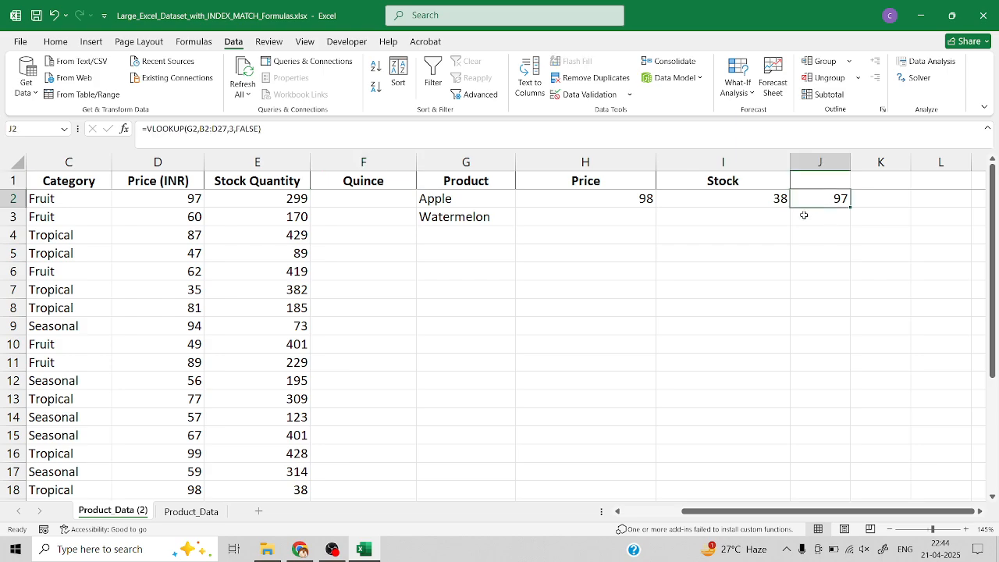
Clear J2 and start a VLOOKUP keyed to F1 over the product table B2:E27.
key("Delete")
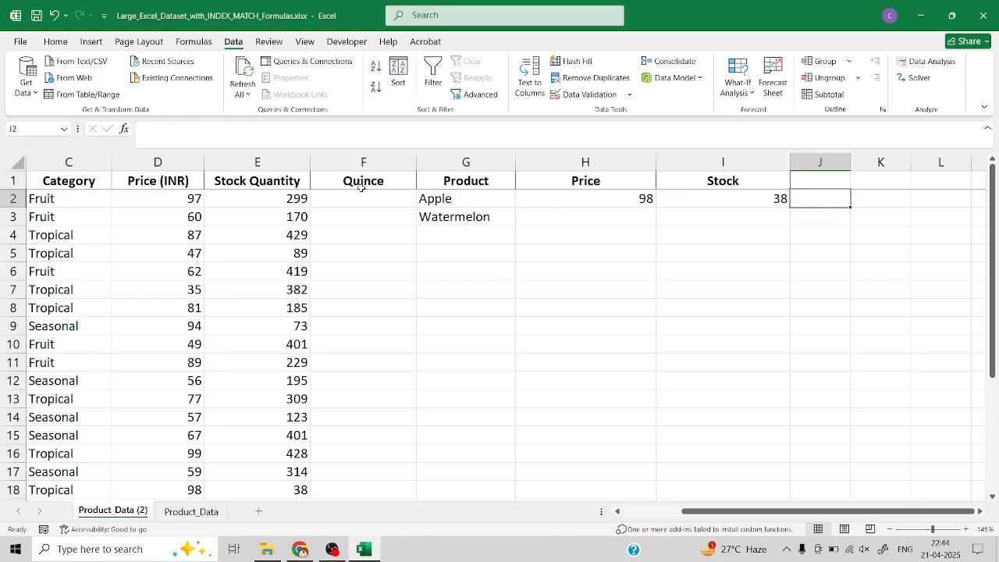
mouse_move(846, 211)
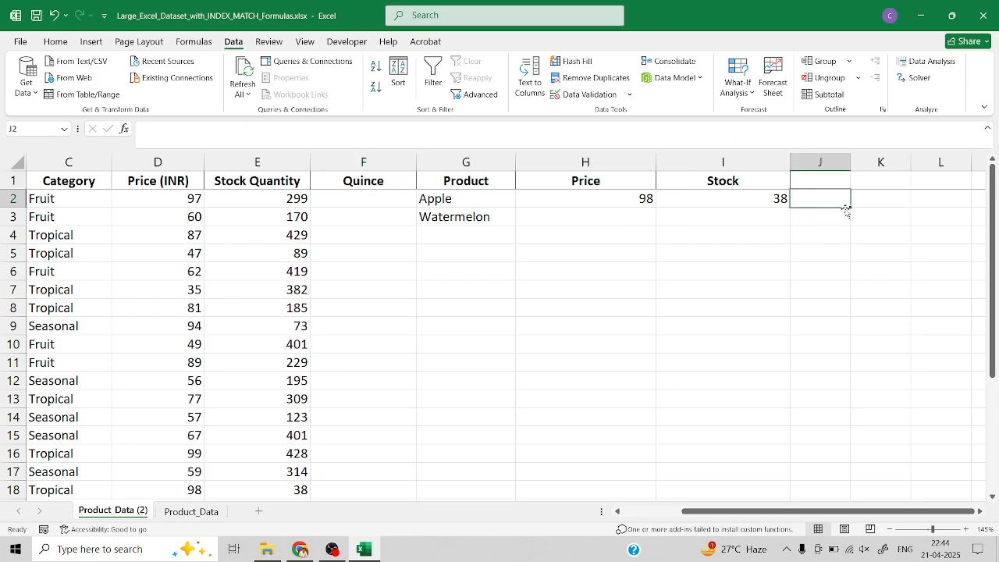
type("=")
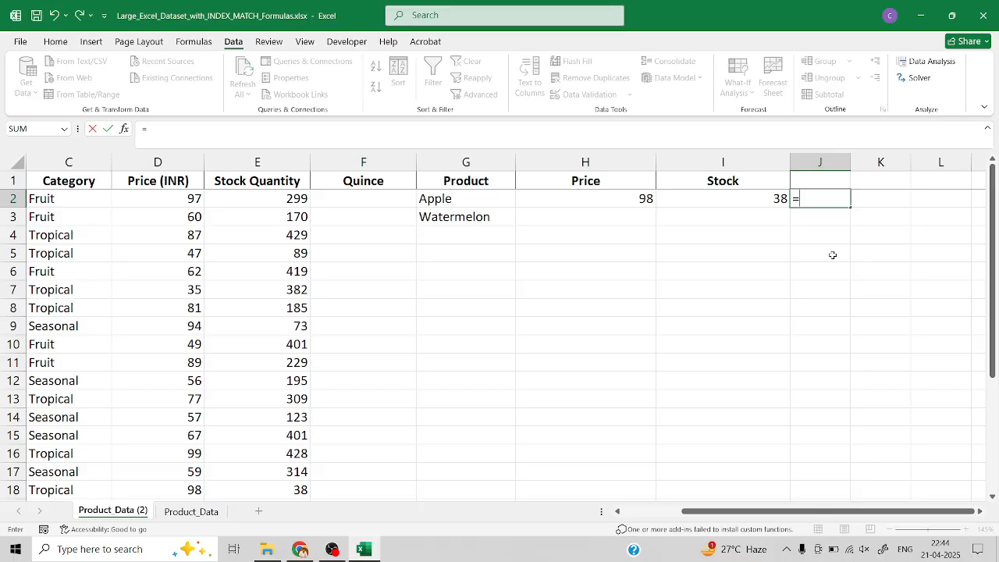
type("vloo")
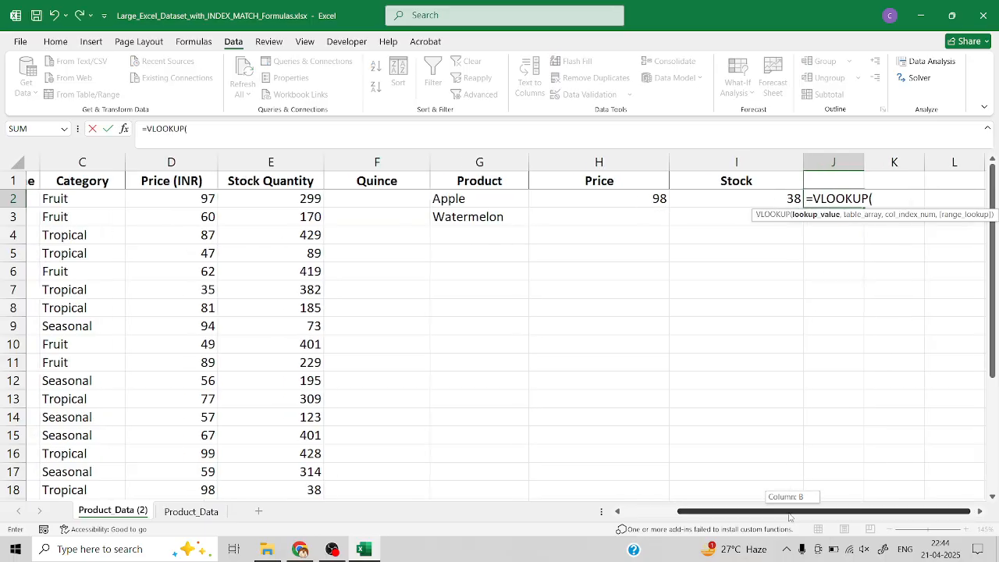
scroll("left", 3)
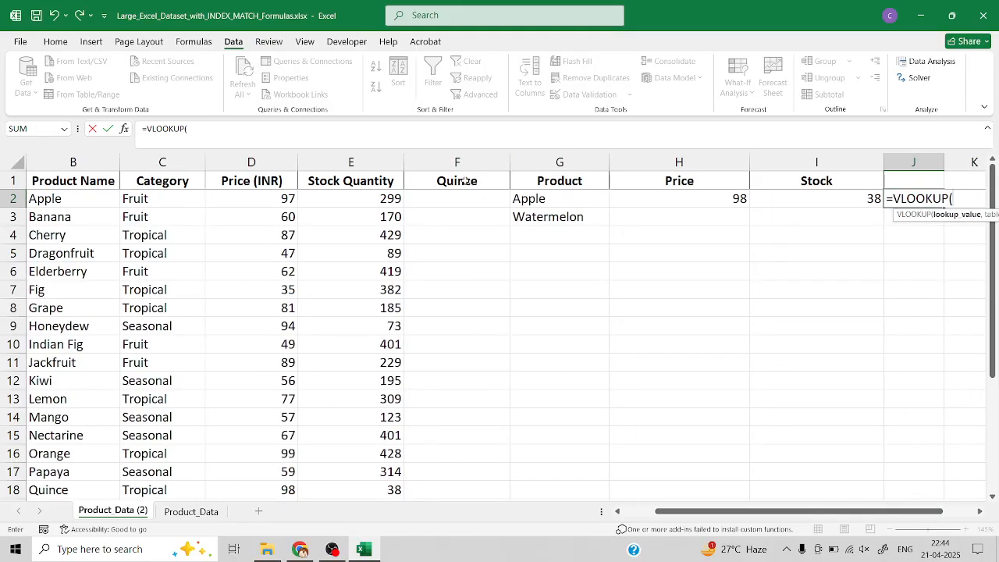
left_click(456, 181)
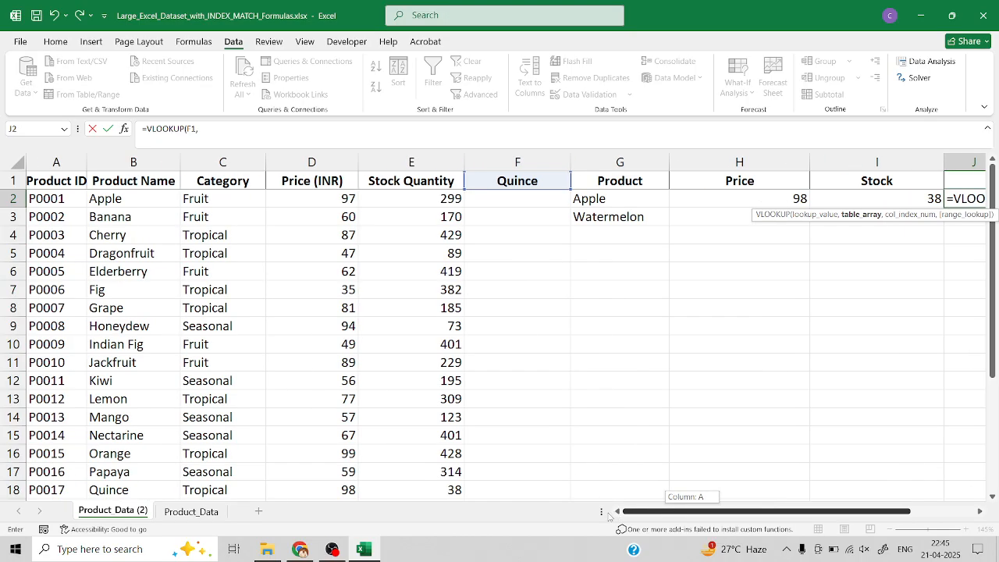
left_click(133, 198)
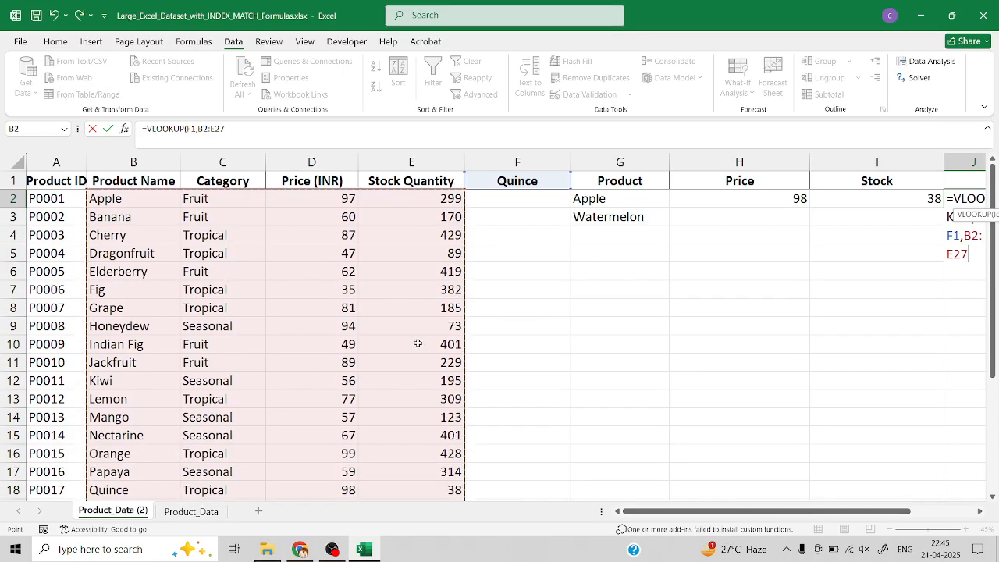
mouse_move(417, 340)
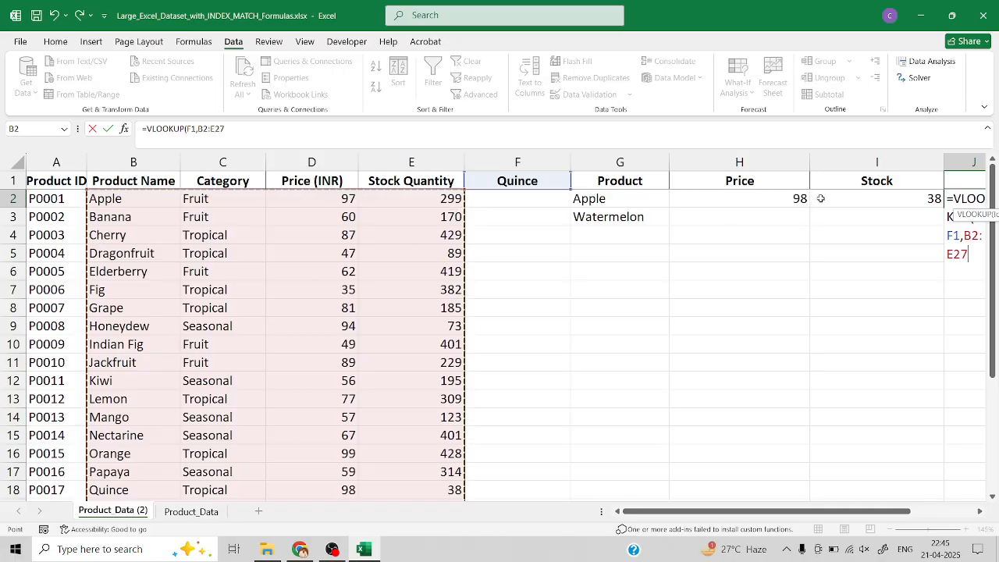
Complete the VLOOKUP with column index 3 and exact match, returning Quince's price of 98.
scroll("right", 3)
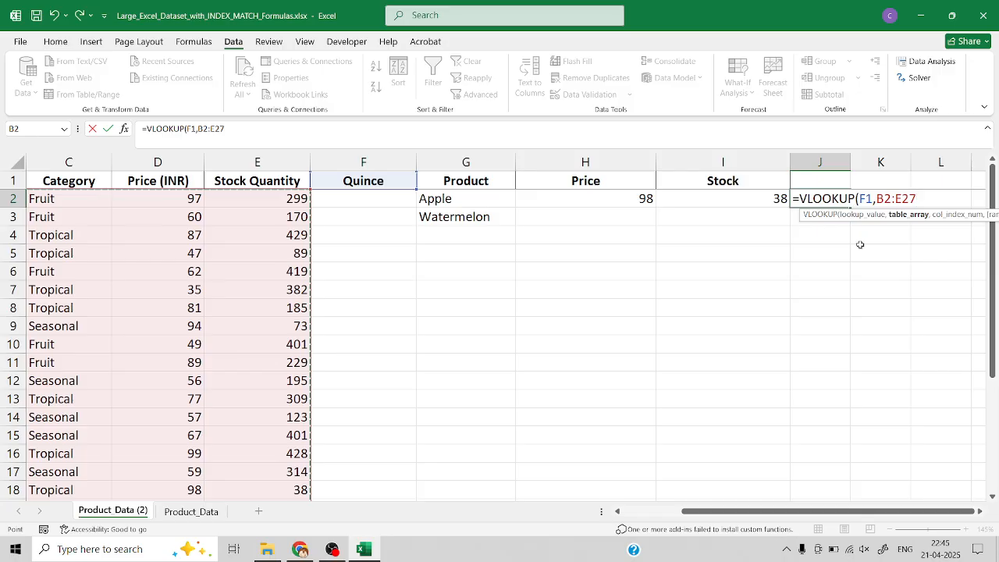
type(",")
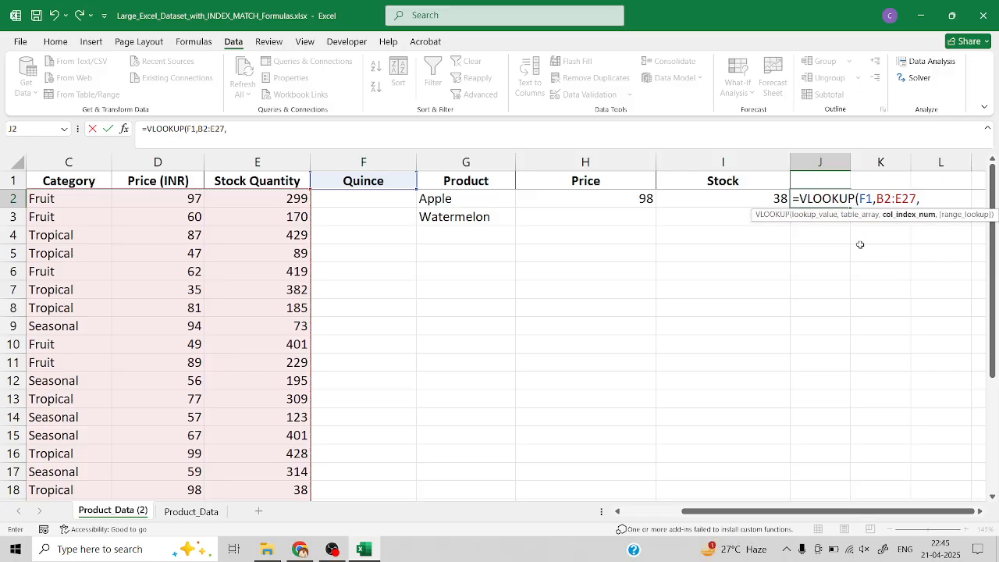
mouse_move(217, 225)
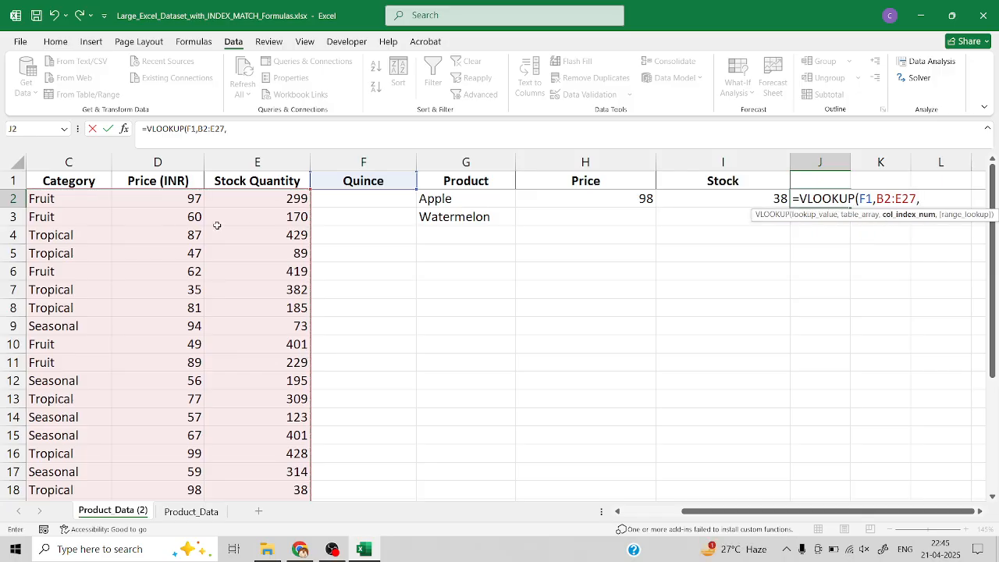
scroll("left", 3)
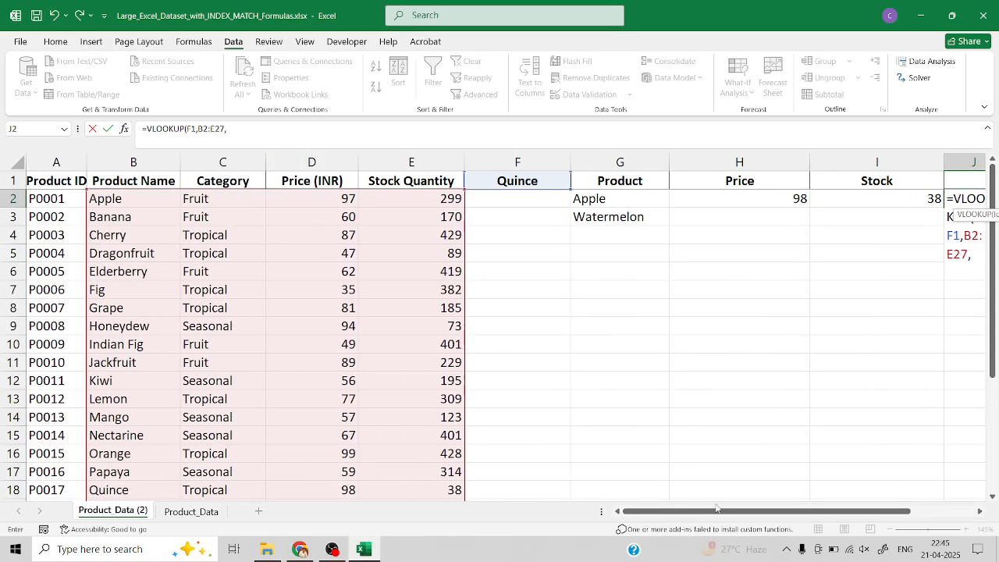
scroll("right", 3)
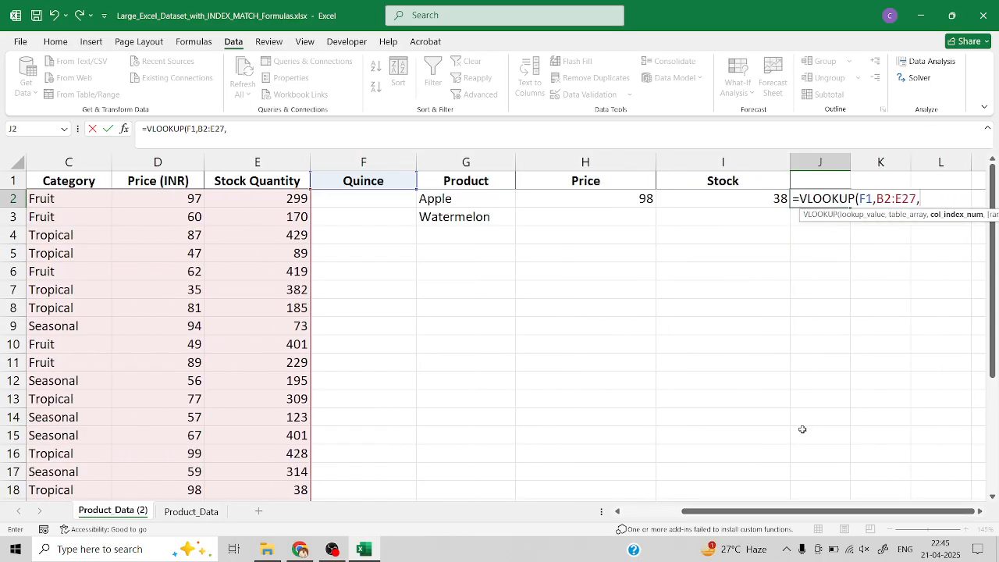
type("3")
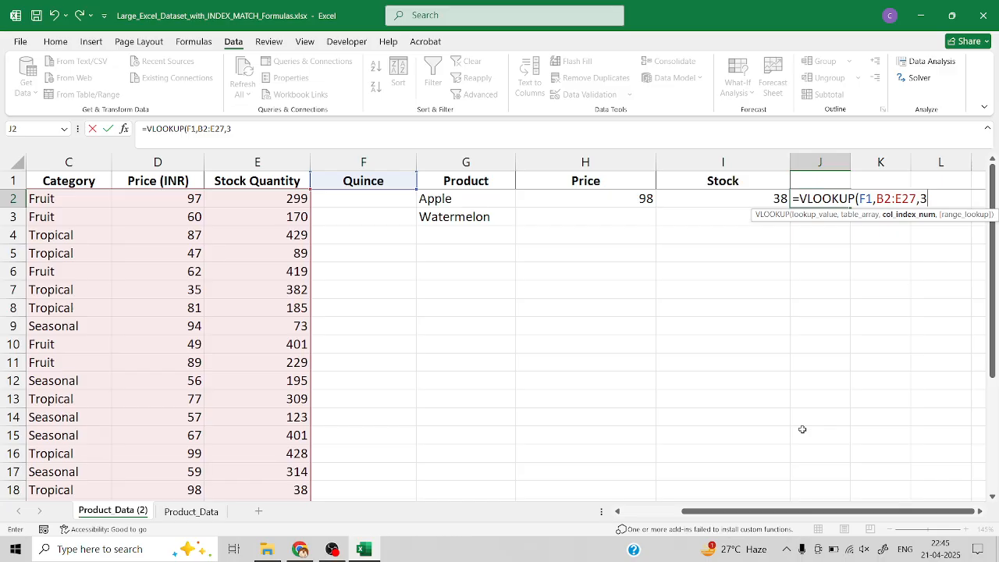
type(",FALSE)")
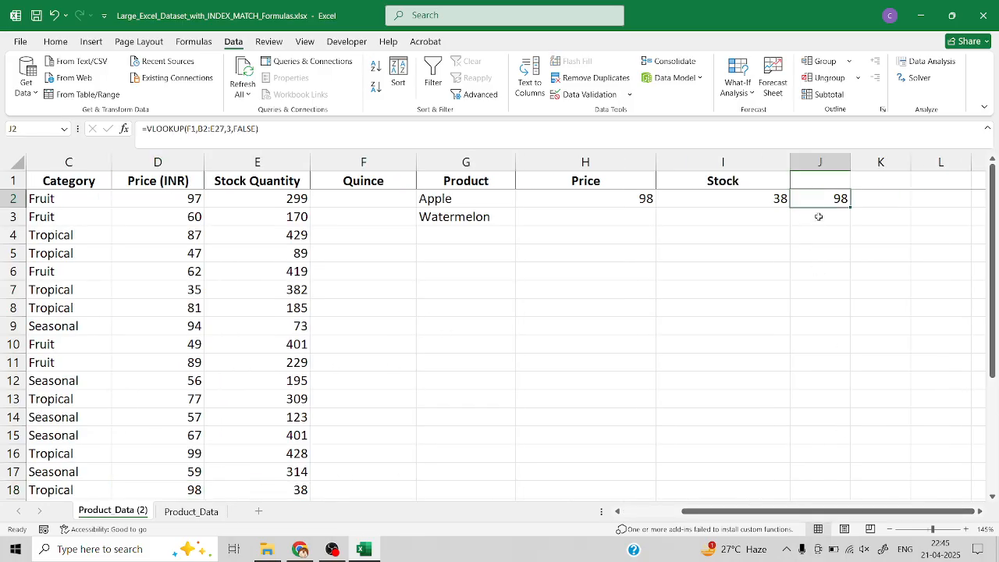
scroll("left", 3)
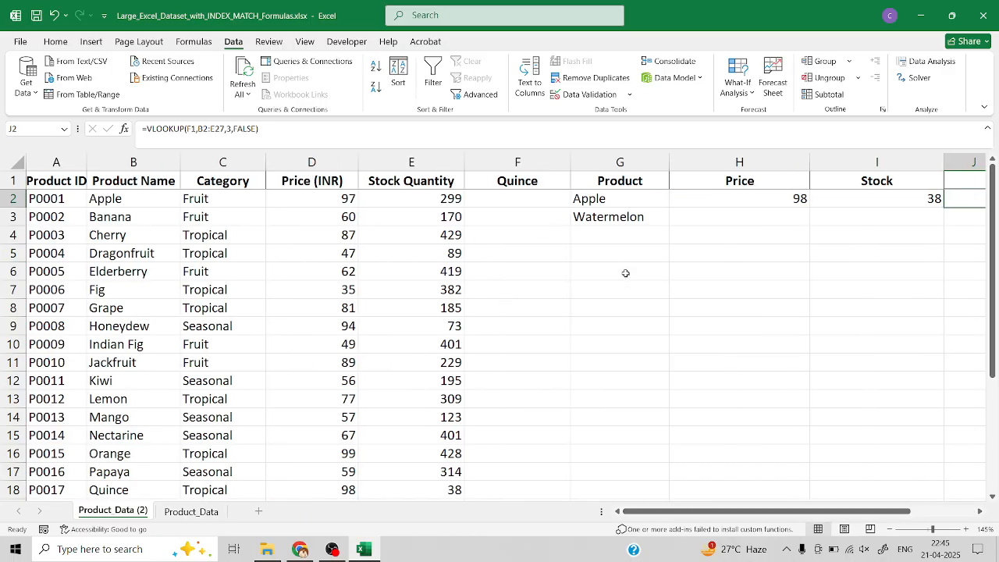
mouse_move(627, 320)
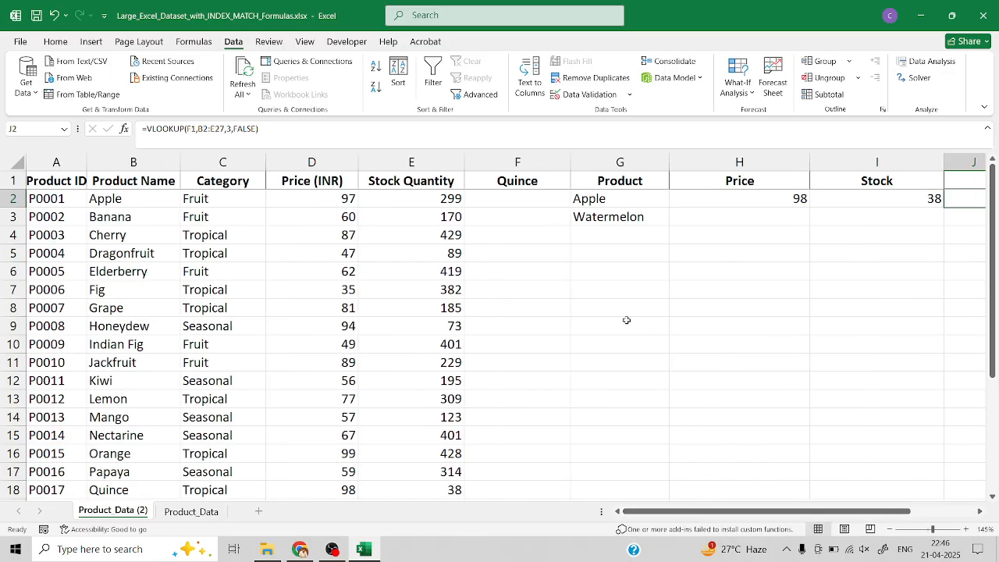